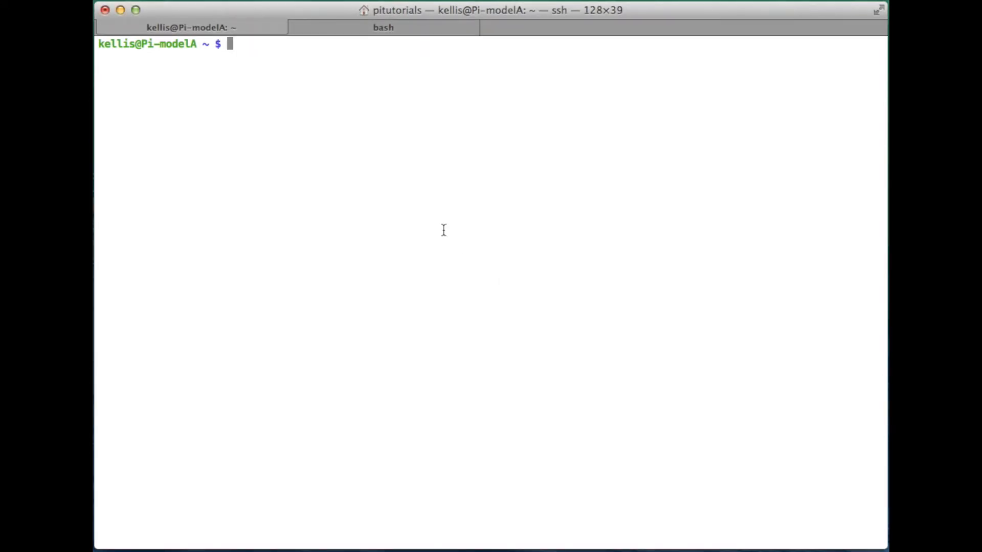
Run ifconfig on the Pi to check its network configuration
text(if)
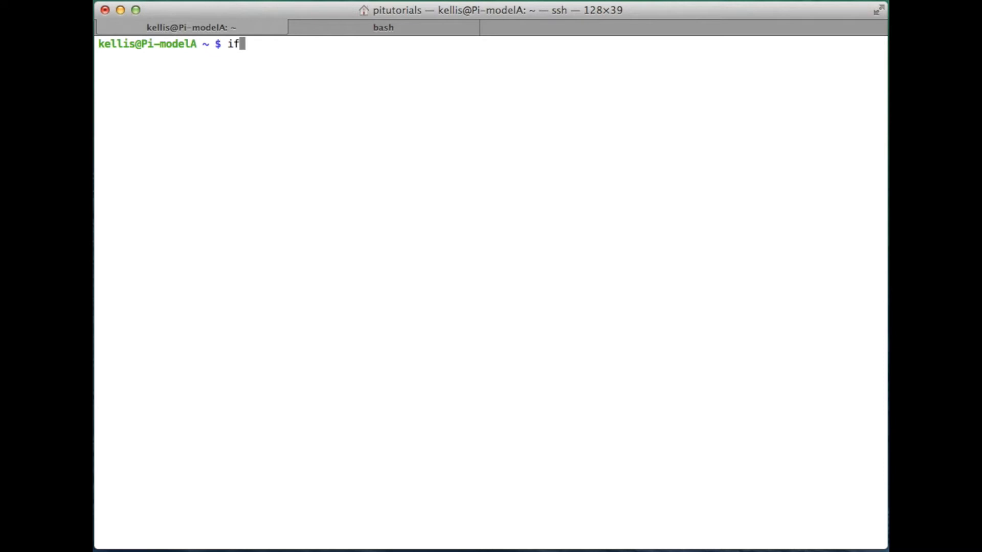
text(config)
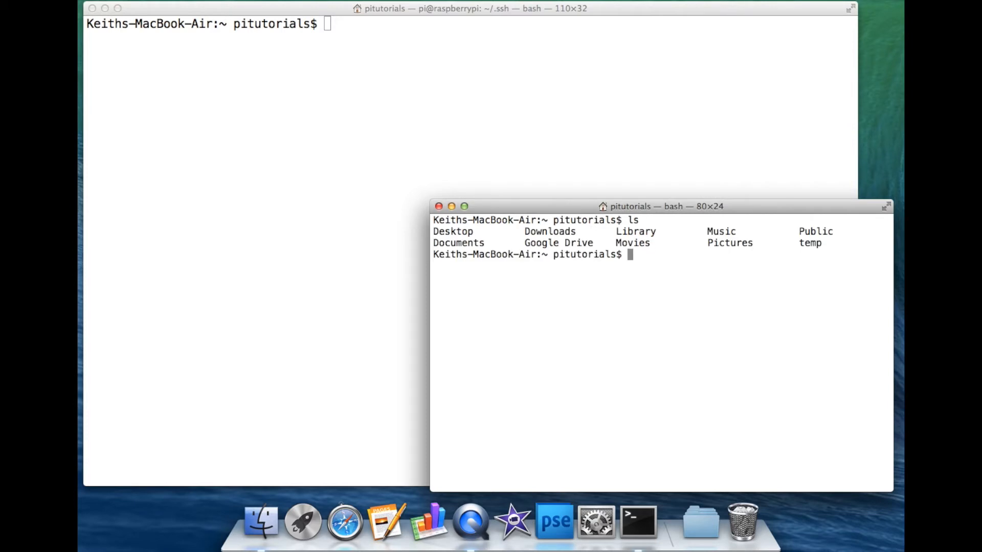
List the Mac home folder with ls -l, then ls -la to include hidden files
text(ls -)
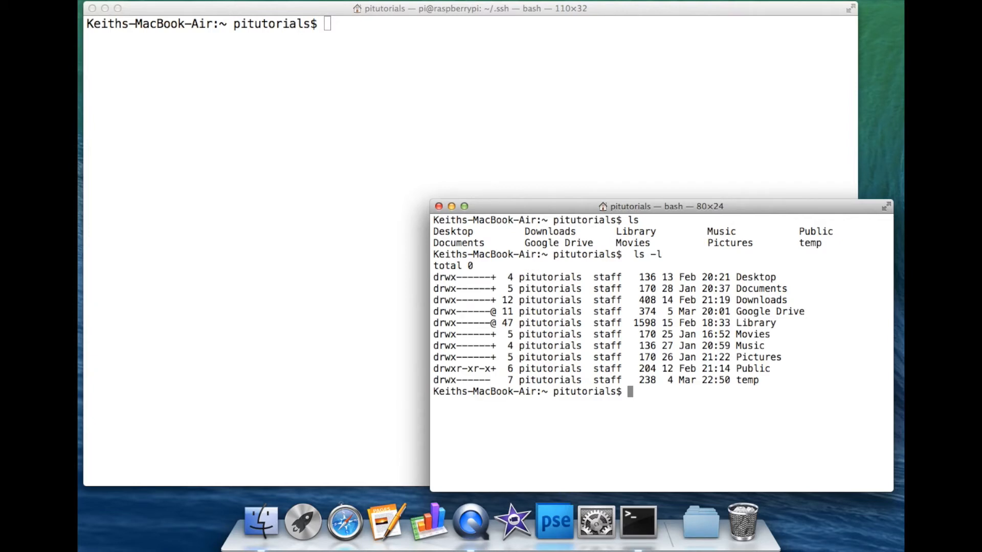
text(ls)
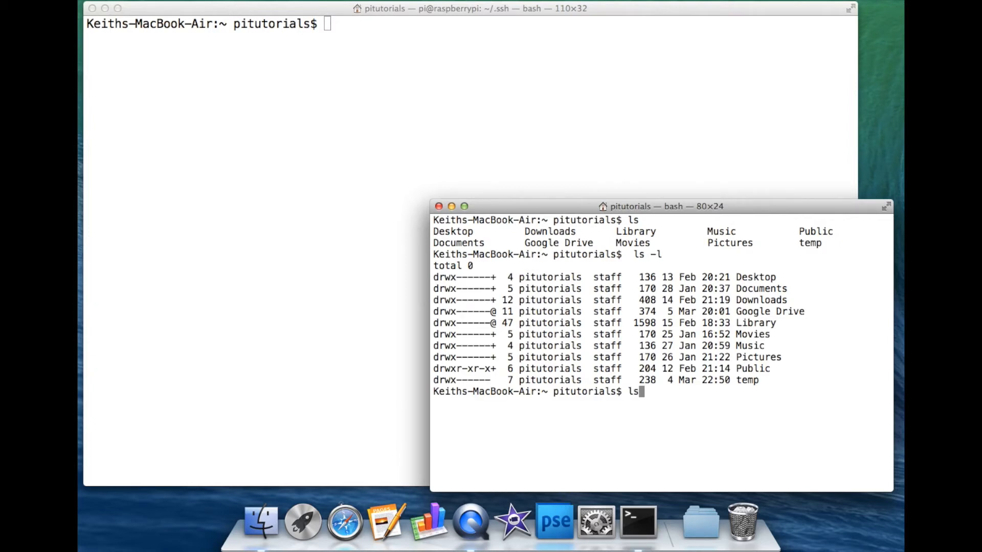
text(" ")
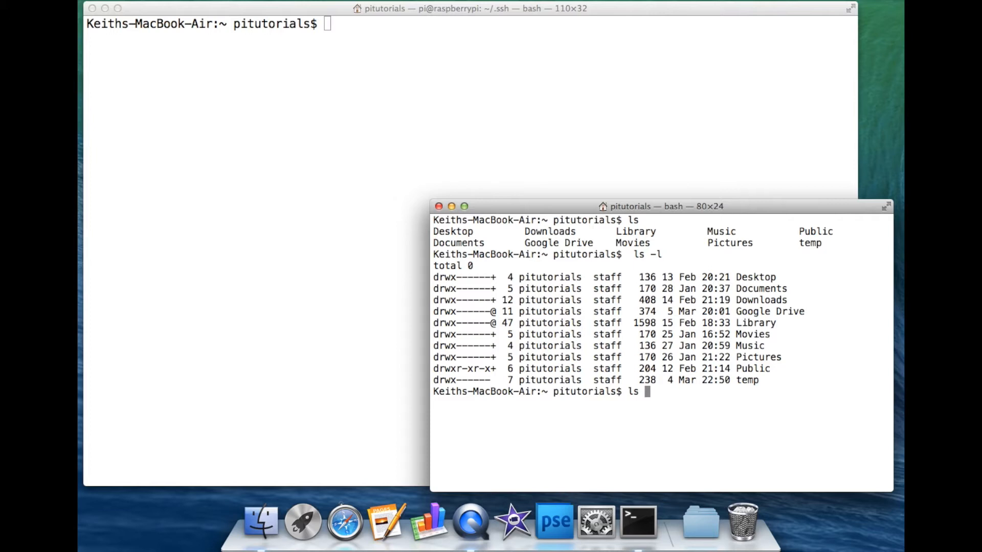
text(-la)
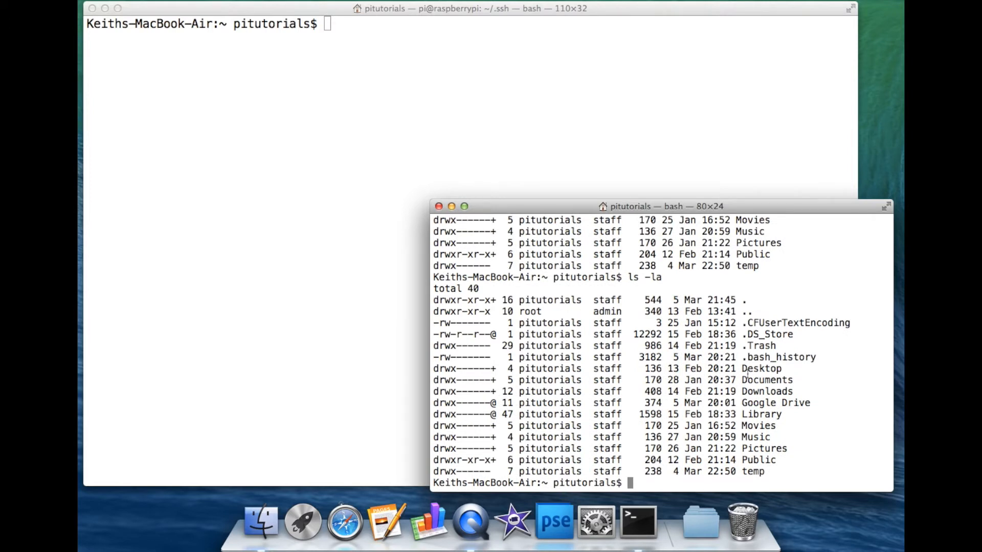
mouse_move(753, 368)
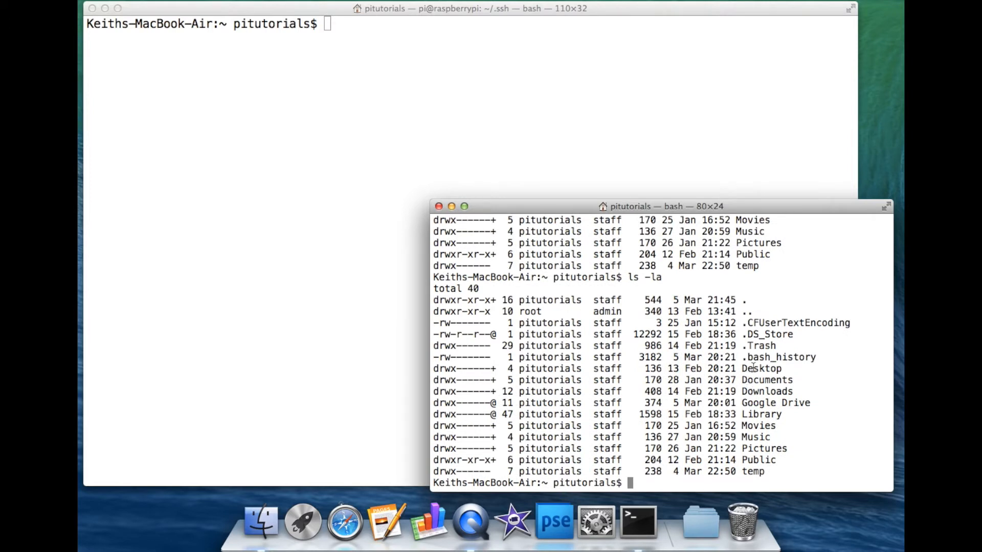
mouse_move(739, 340)
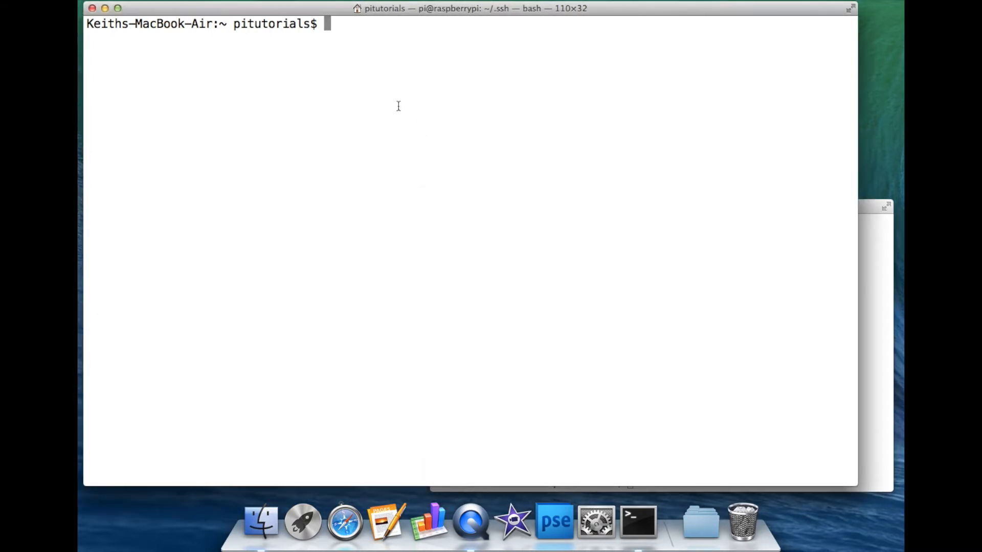
Start an SSH connection as pi to 192.168.54.20
text(ssh)
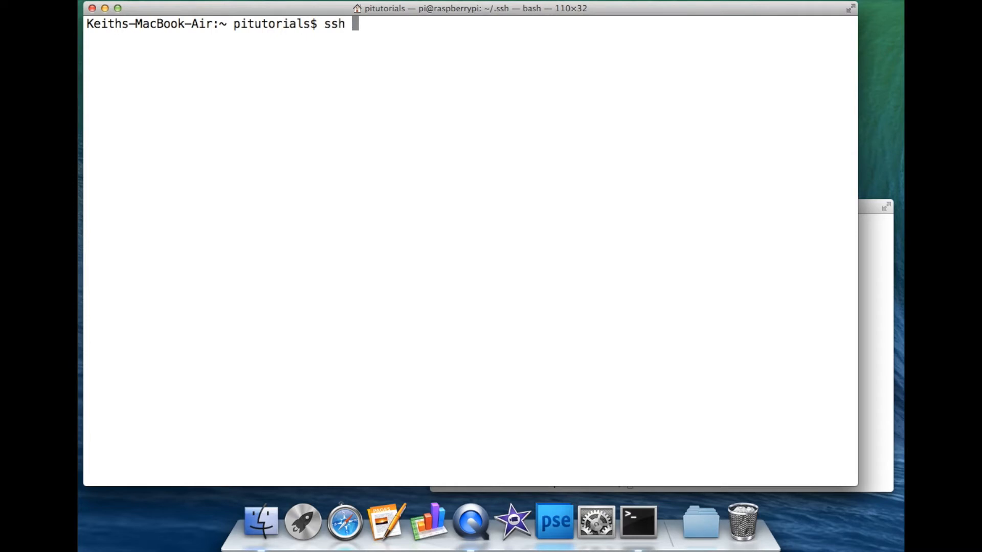
text(pi)
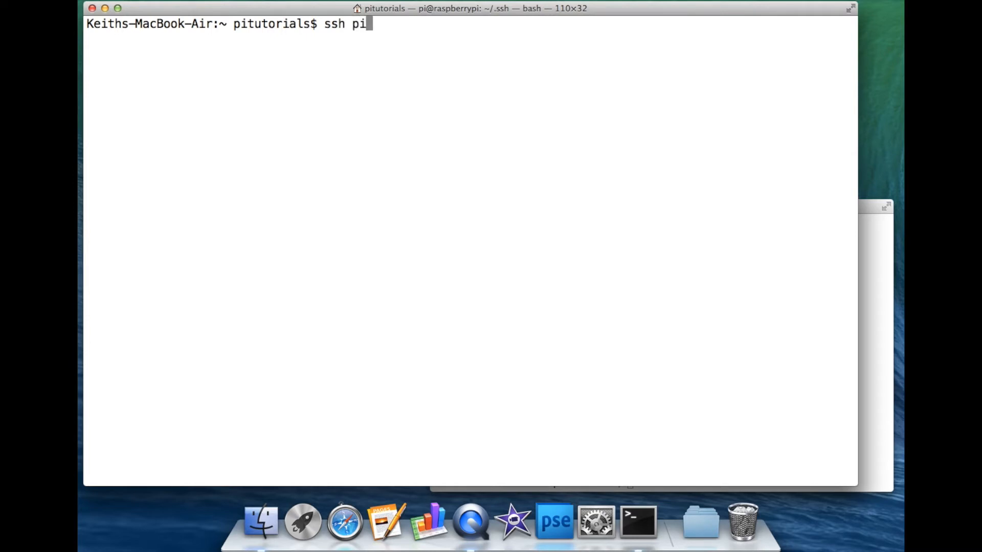
text(@192.)
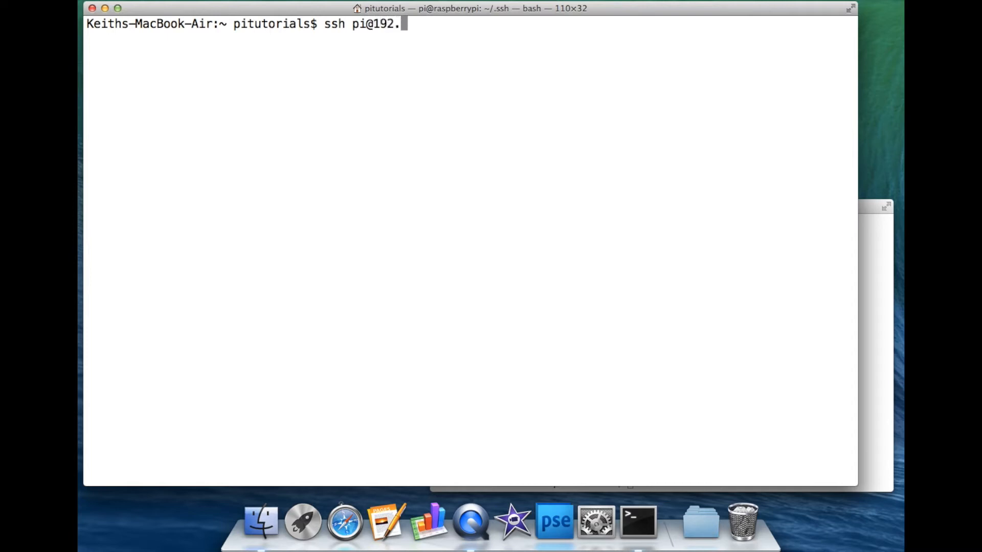
text(168.54.20)
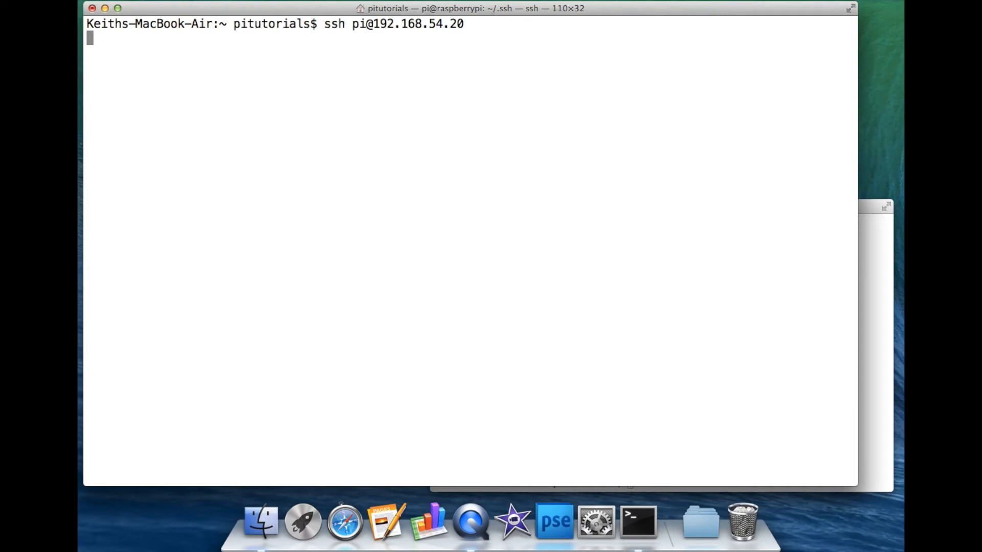
key(Return)
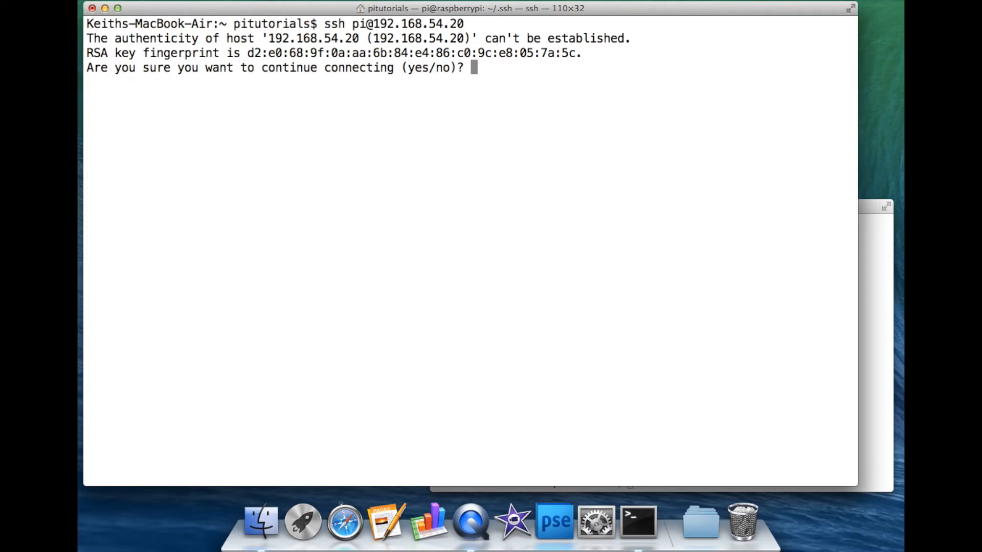
Accept the Pi's host key with yes and submit the password to log in
text(yes)
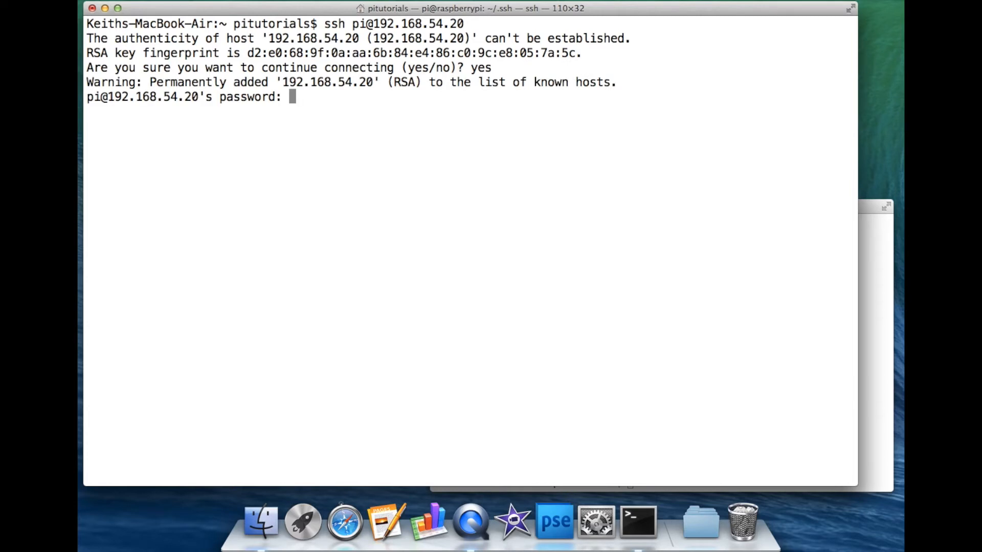
key(Enter)
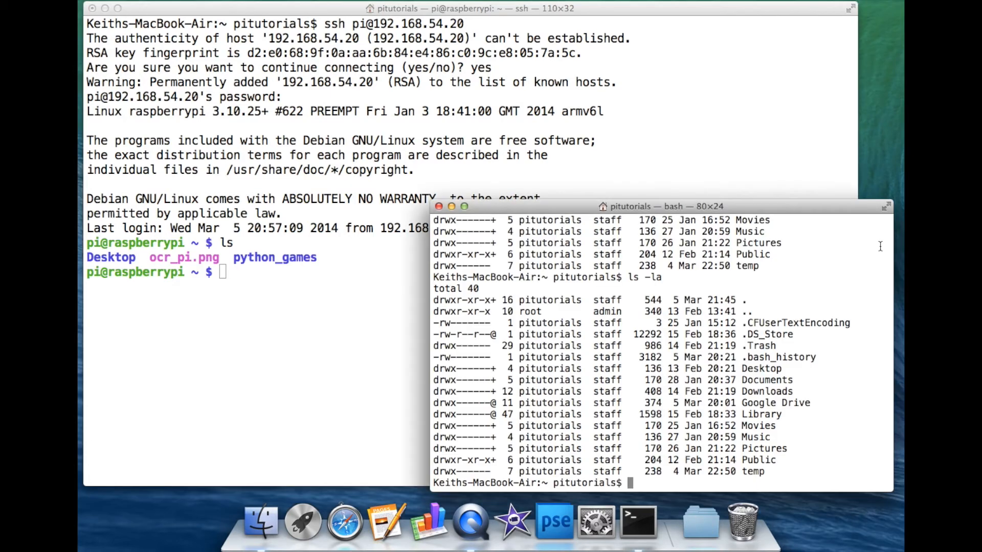
List the Mac home folder with hidden files and change into the .ssh folder
text(l)
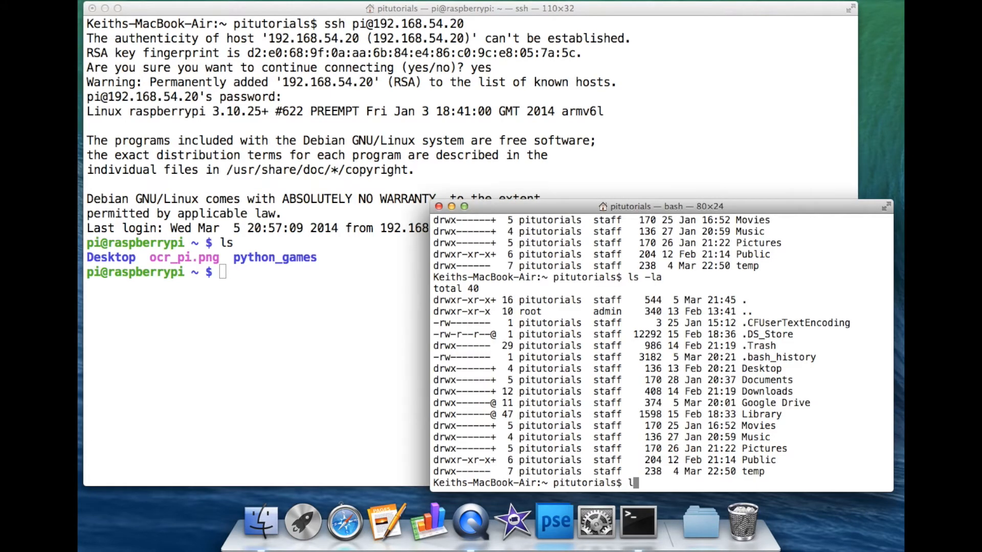
text(s -la)
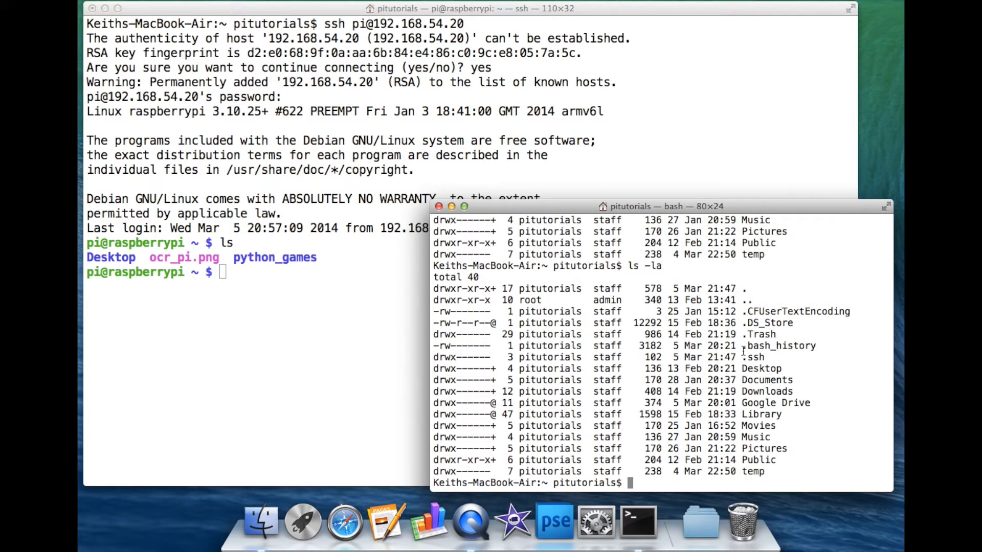
double_click(754, 357)
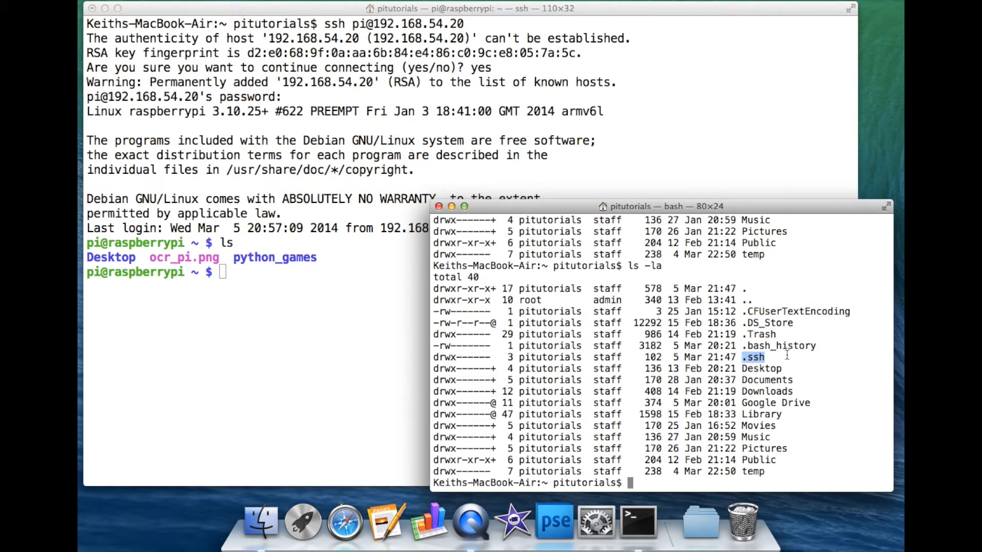
text(cd .ssh)
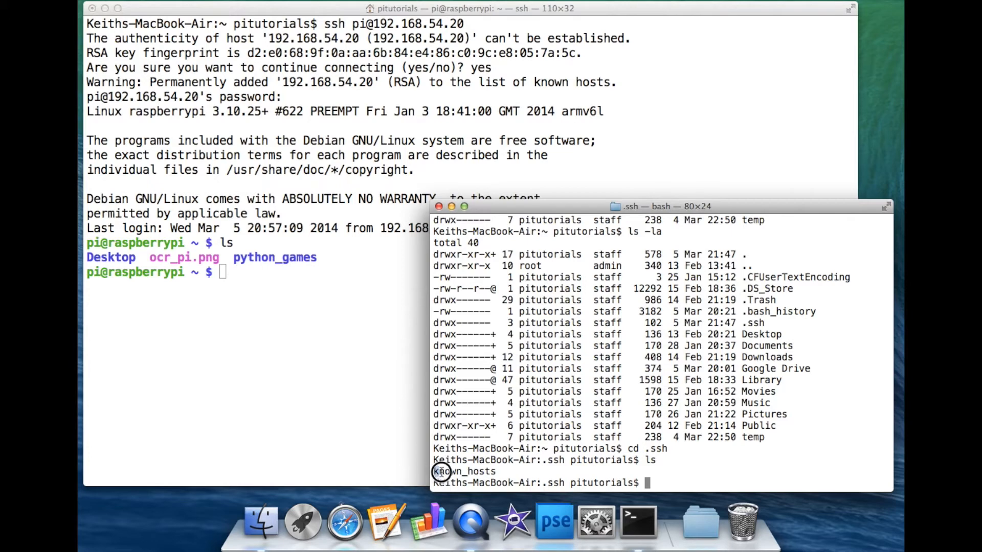
Print the known_hosts file with cat
double_click(464, 471)
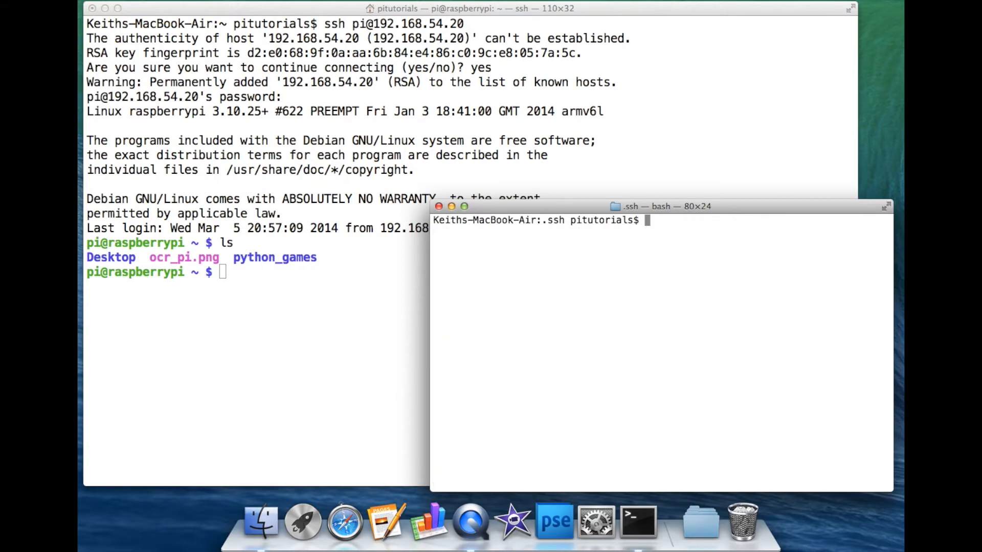
text(cat)
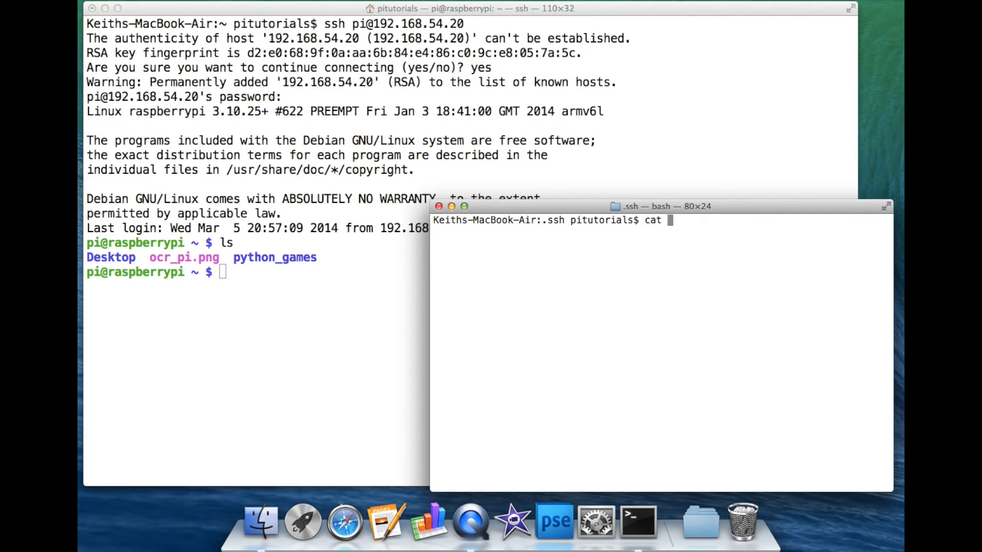
text(kn)
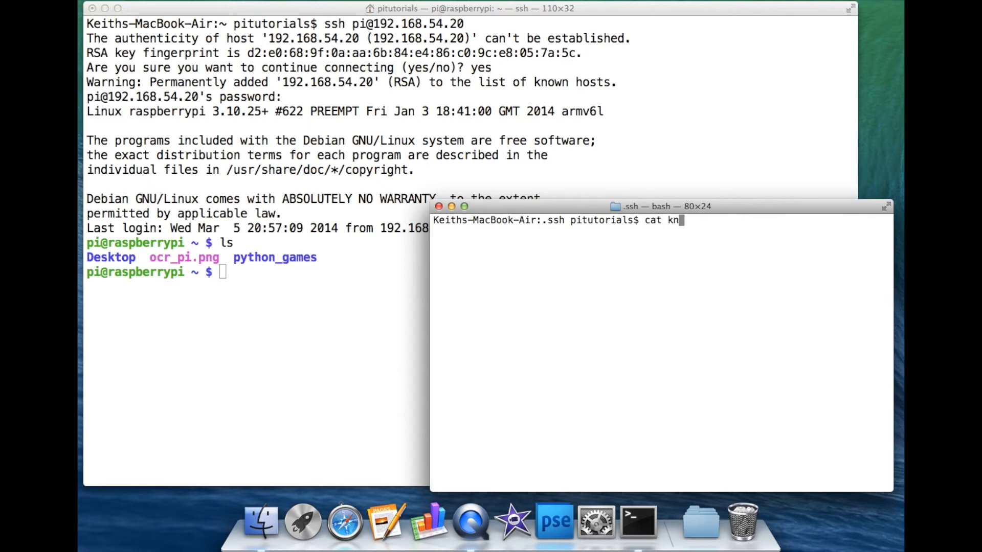
text(own_hpo)
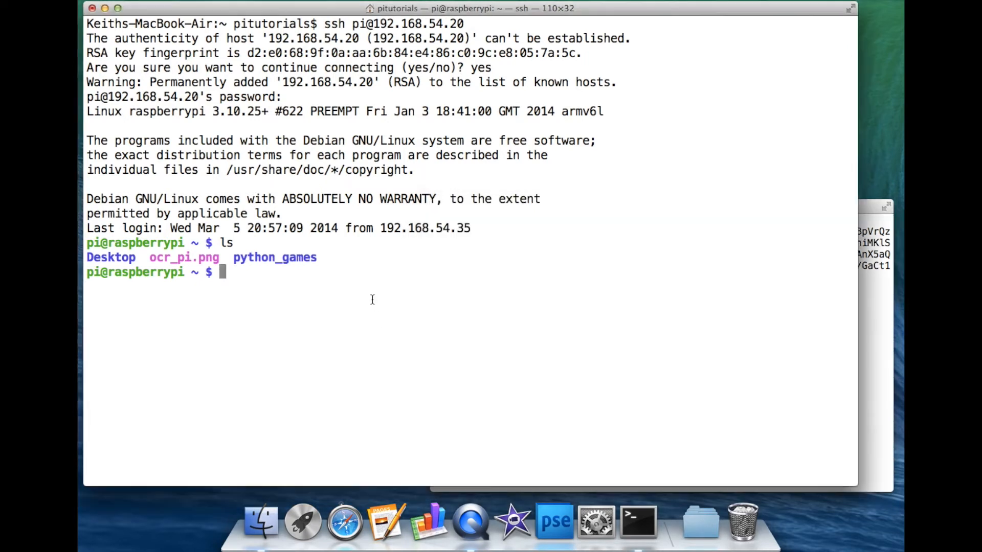
text(exit)
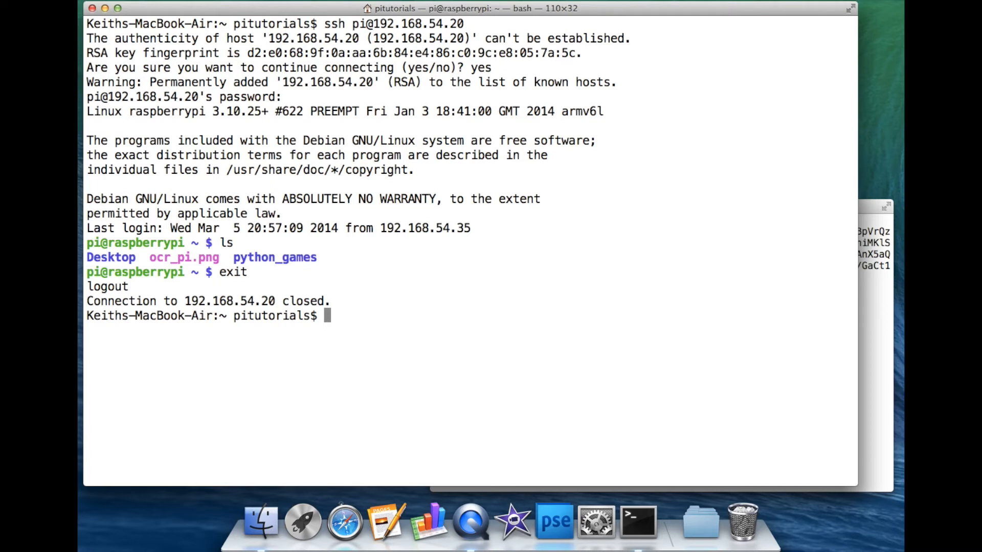
text(ssh pi)
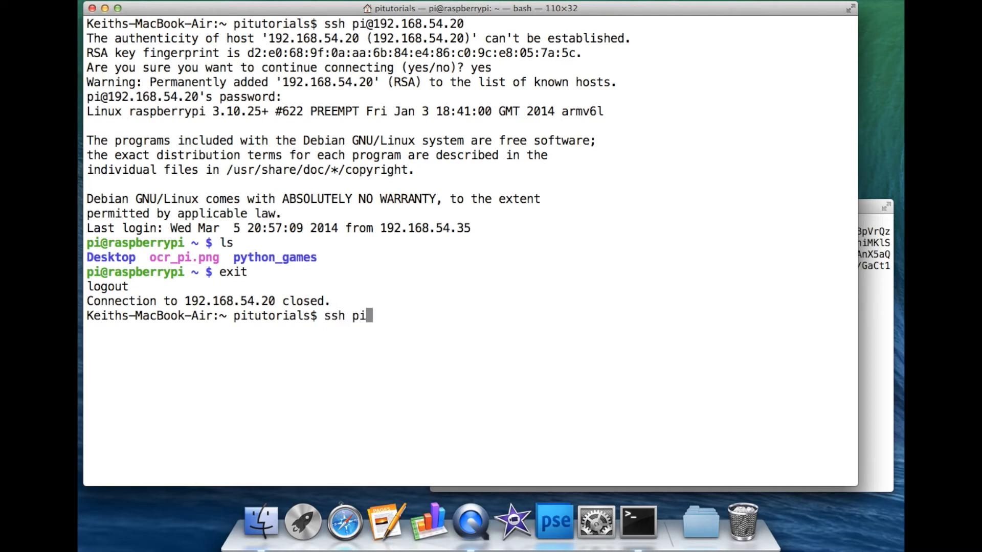
text(@192.1)
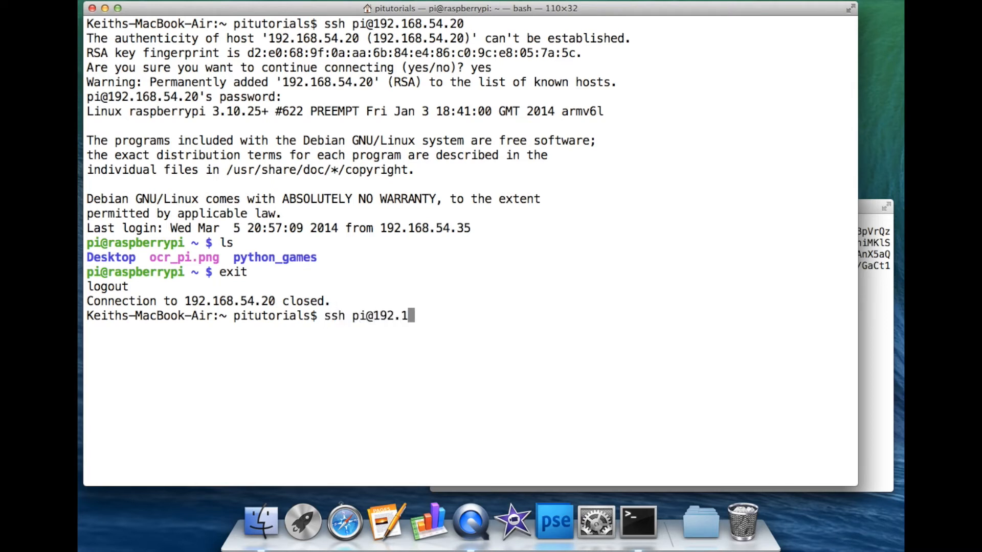
text(68.54.20)
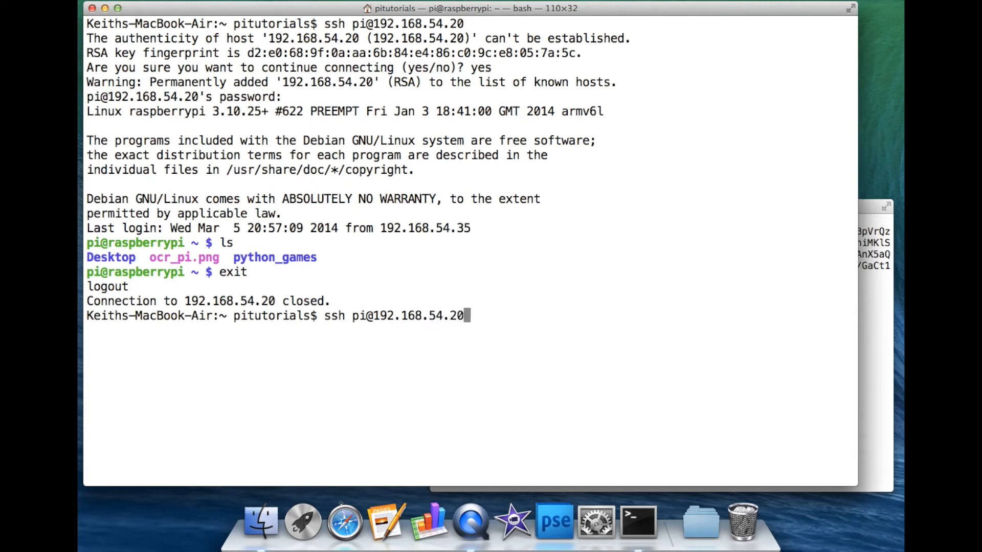
key(Return)
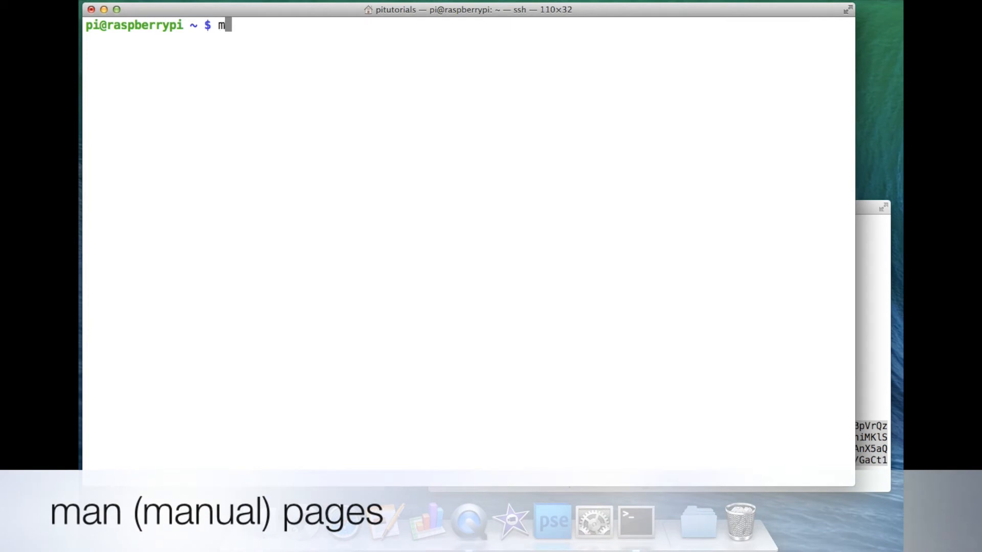
View man ssh on the Pi, paging down to the AUTHENTICATION and VERIFYING HOST KEYS sections
text(an)
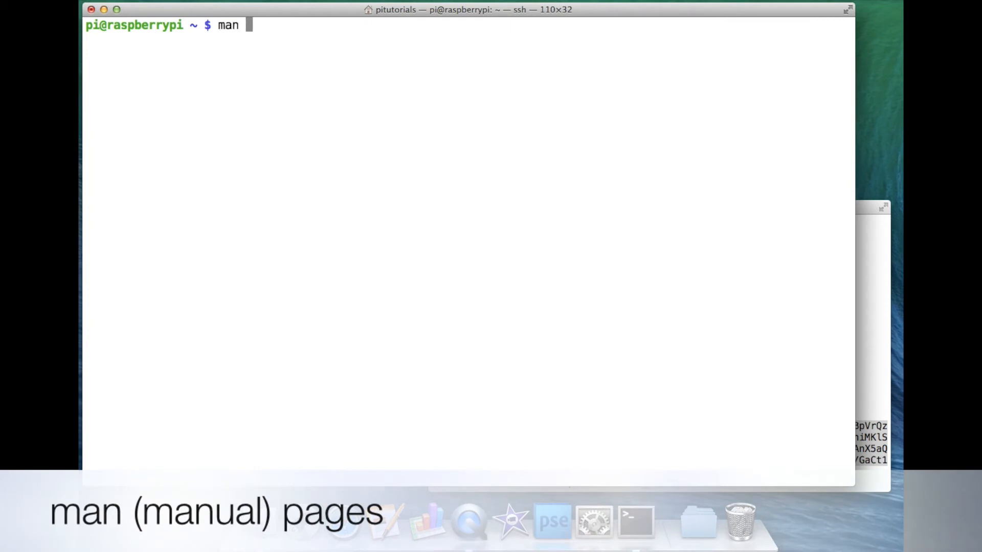
text(ssh)
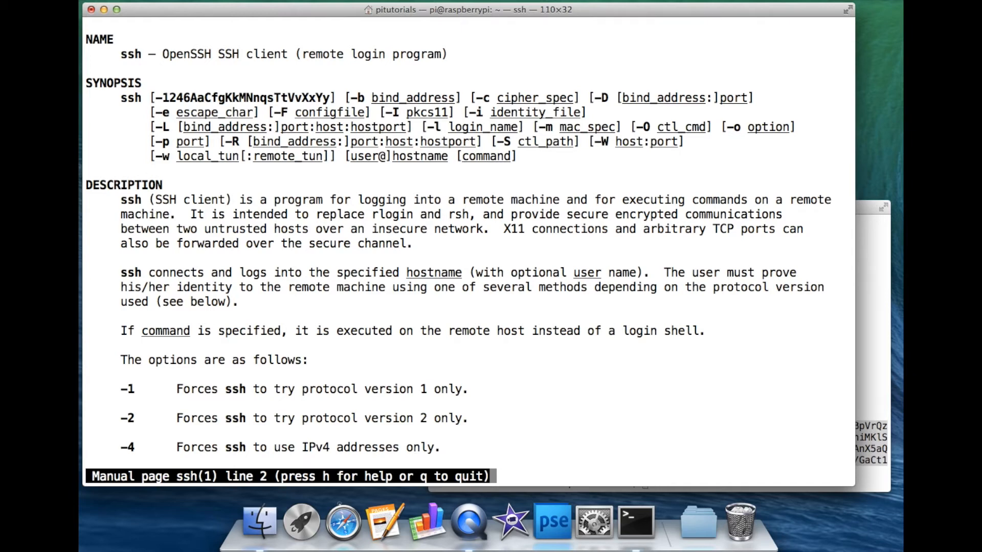
scroll(down, 3)
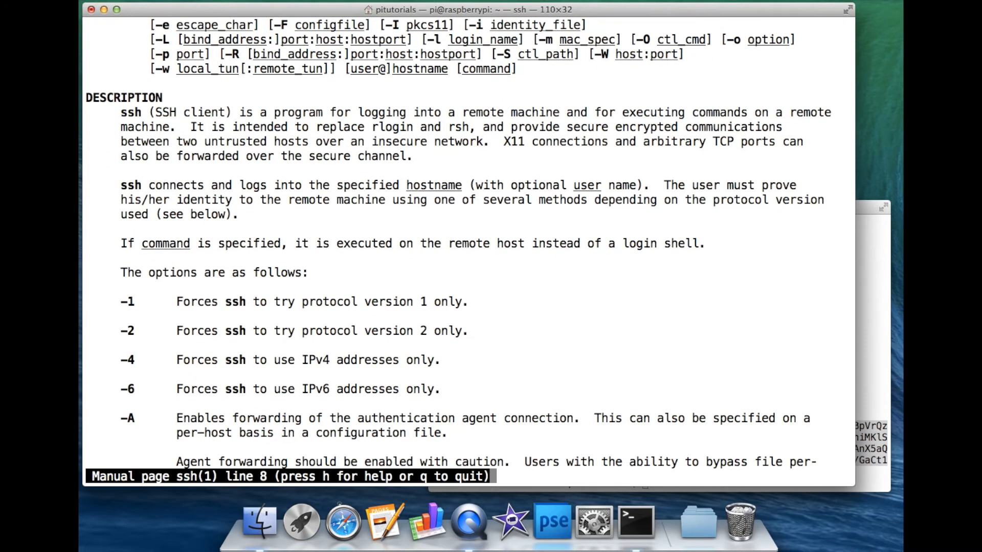
scroll(down, 3)
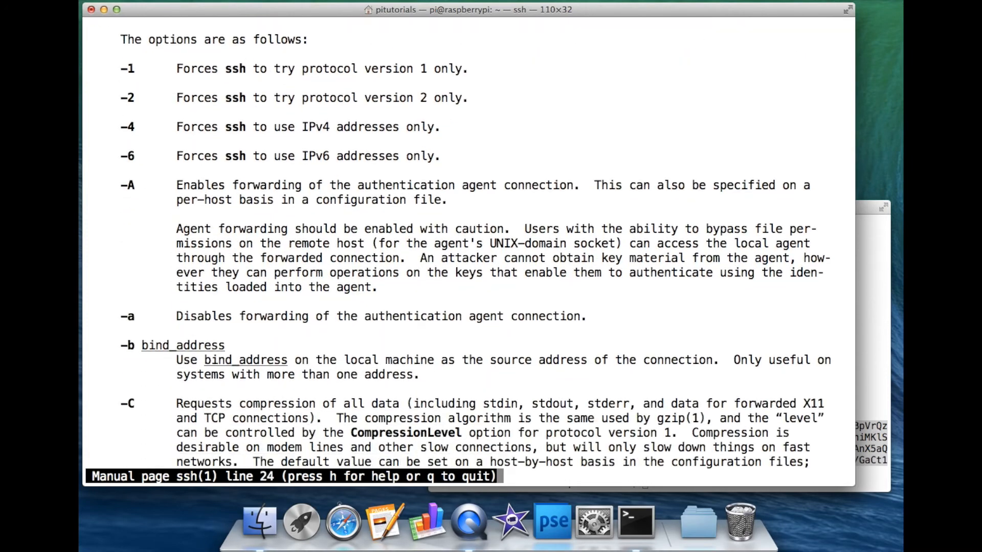
scroll(down, 3)
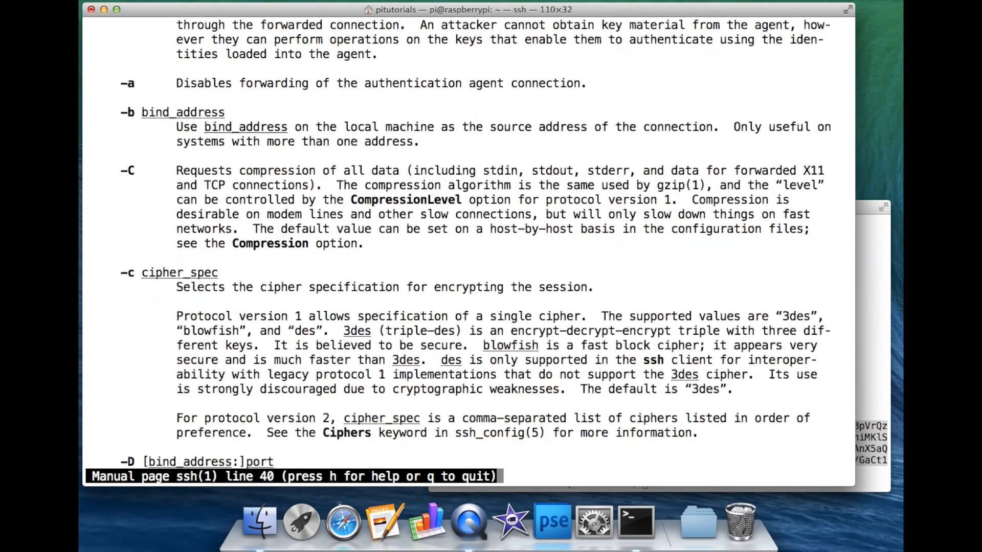
scroll(down, 3)
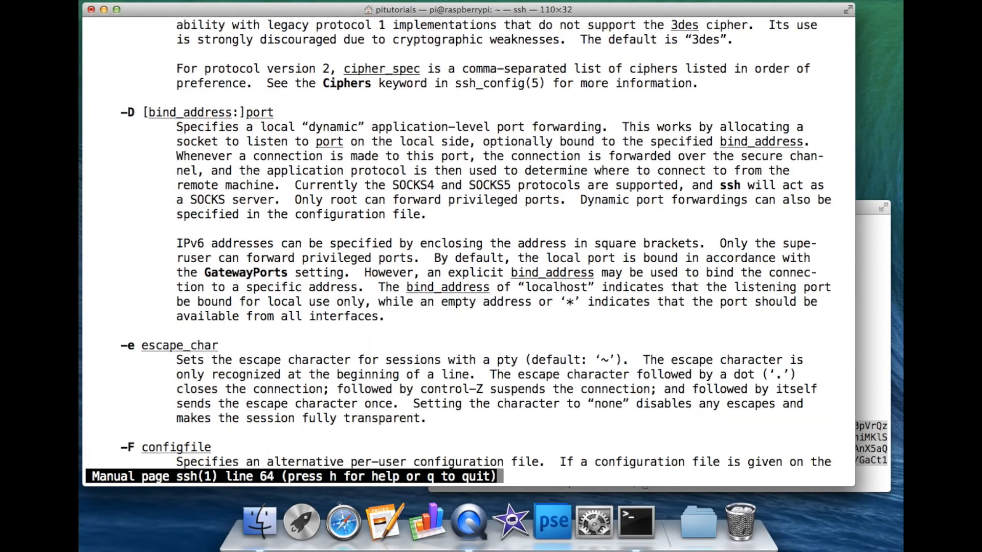
scroll(down, 3)
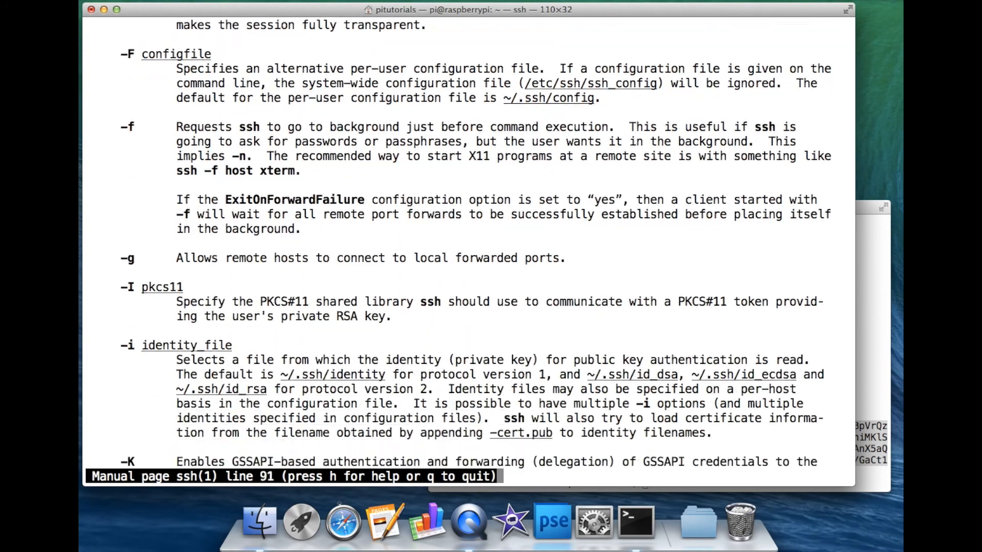
scroll(down, 3)
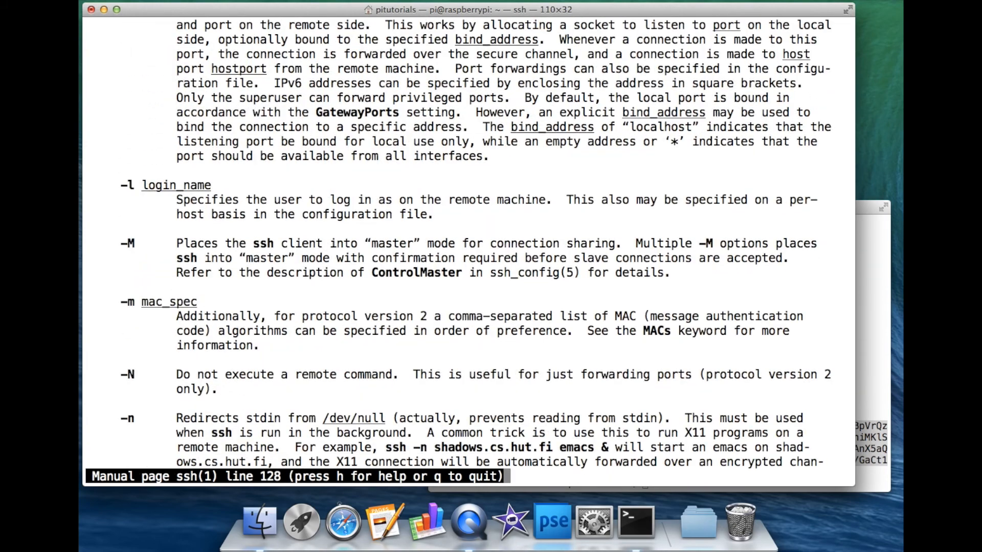
scroll(down, 3)
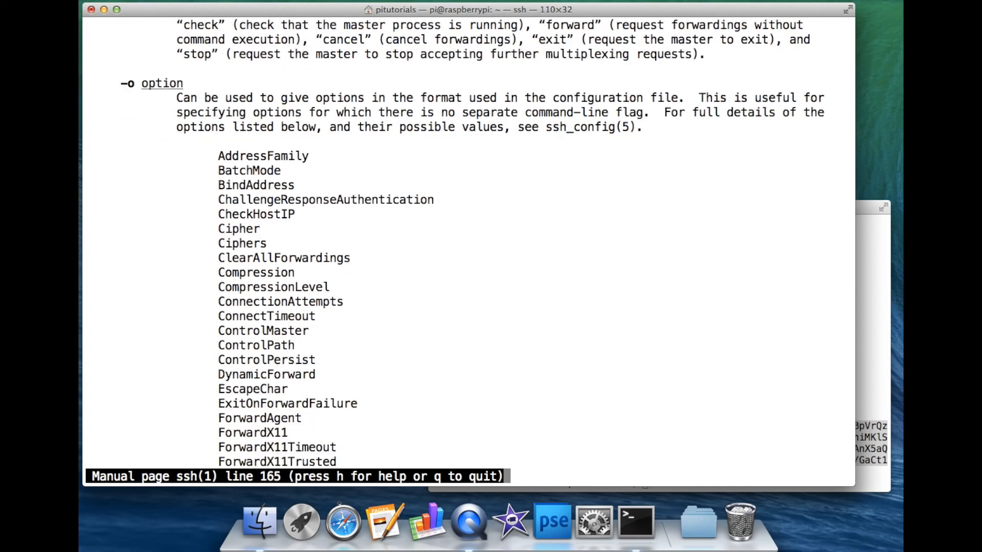
scroll(down, 3)
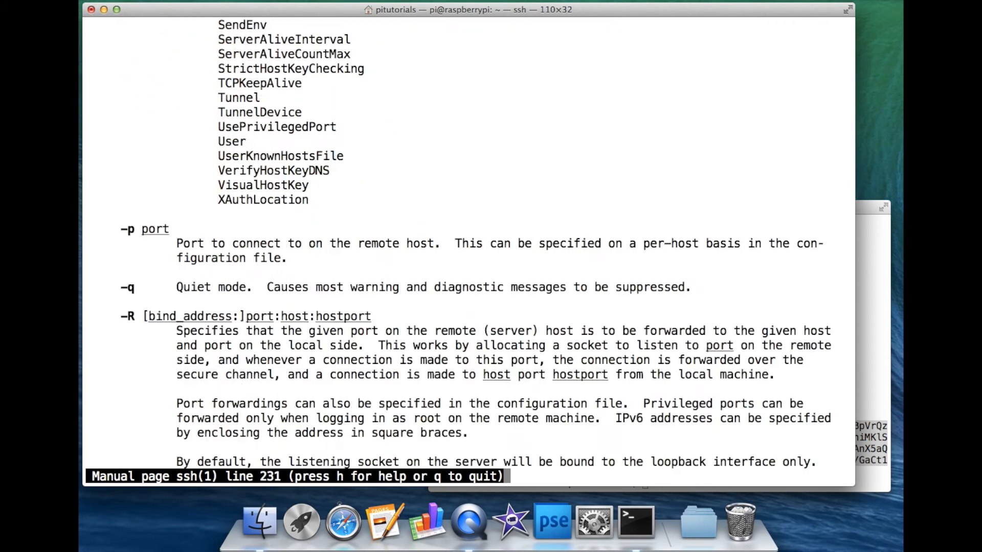
scroll(down, 3)
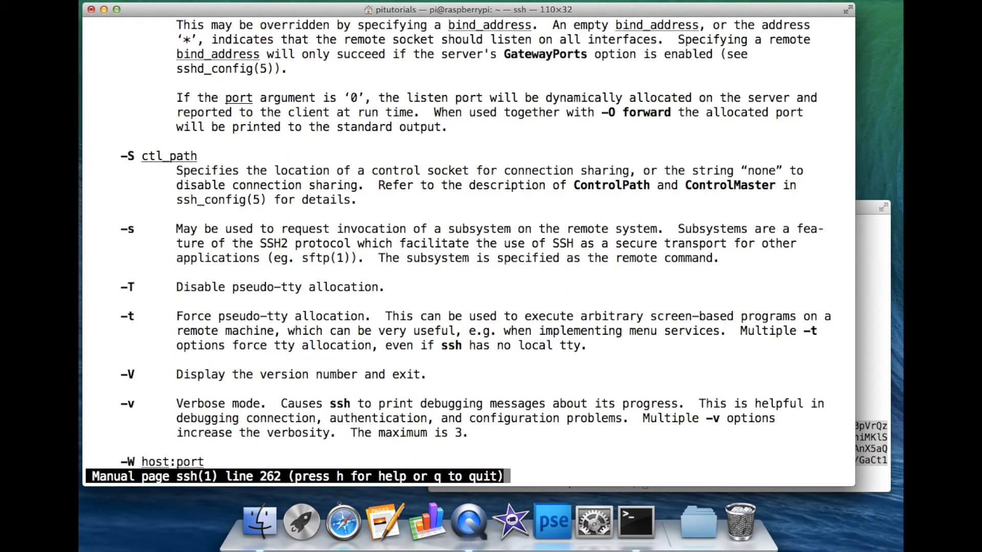
scroll(down, 3)
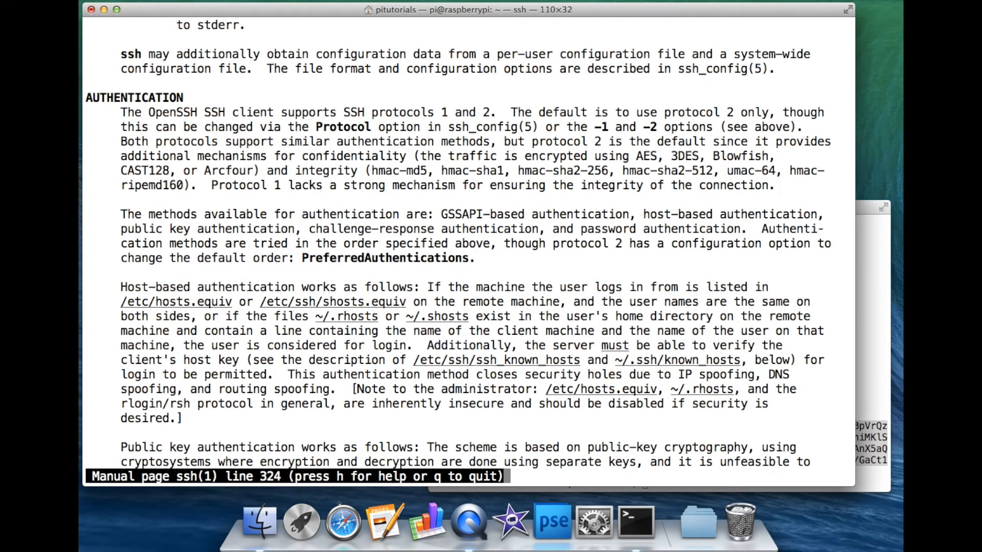
scroll(down, 3)
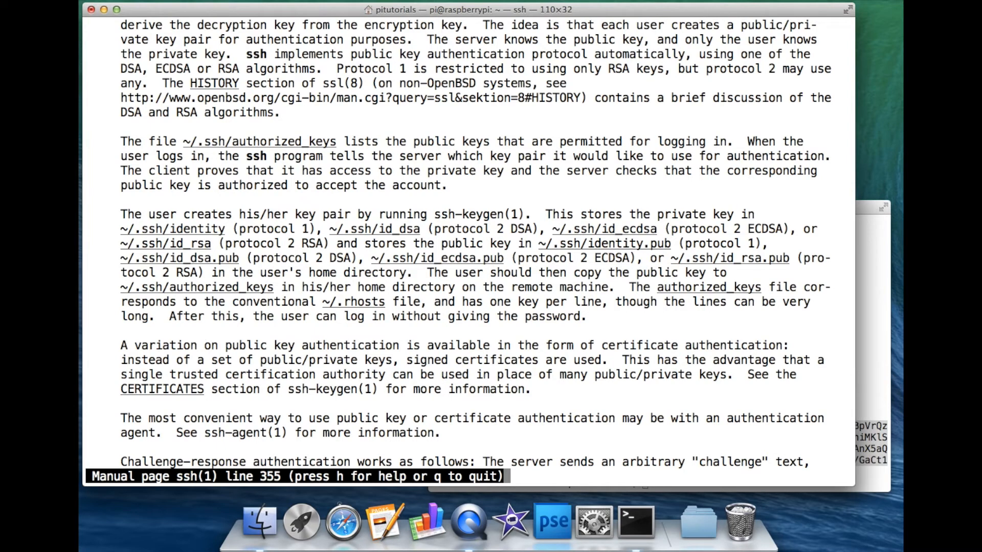
scroll(down, 3)
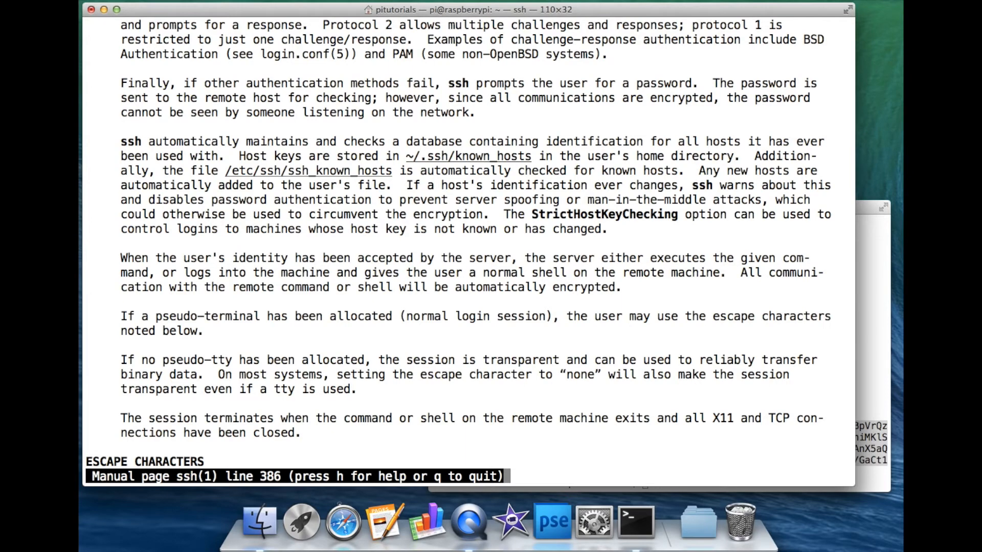
scroll(down, 3)
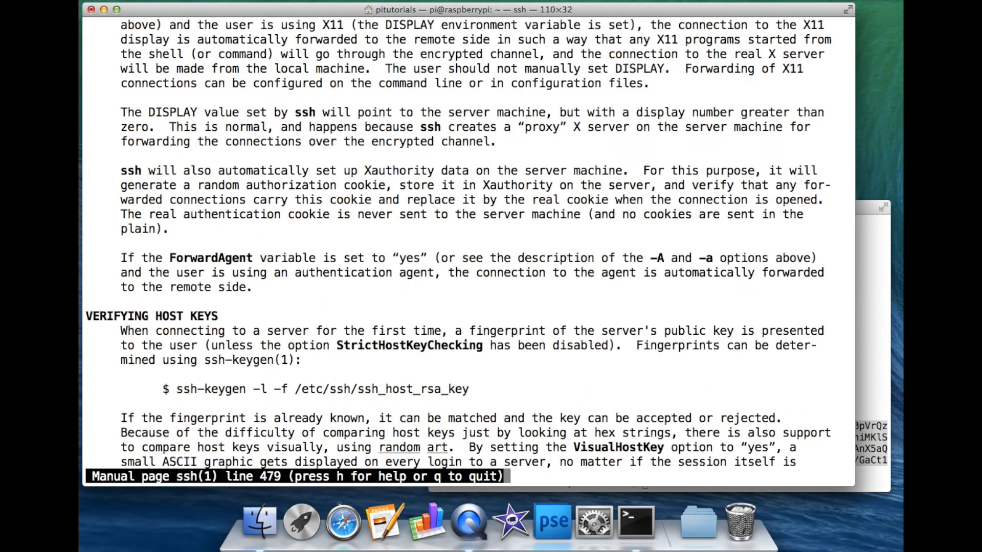
key(q)
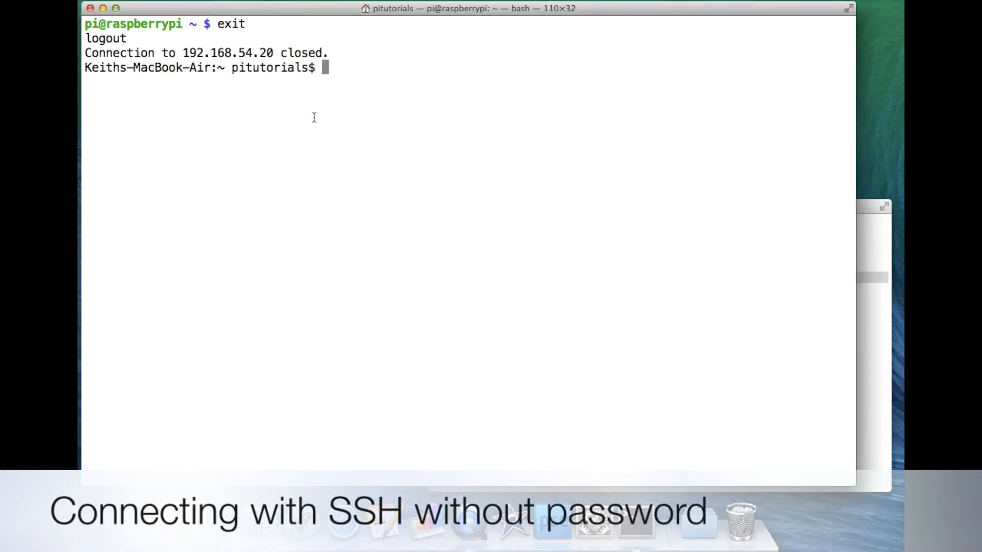
text(ssh)
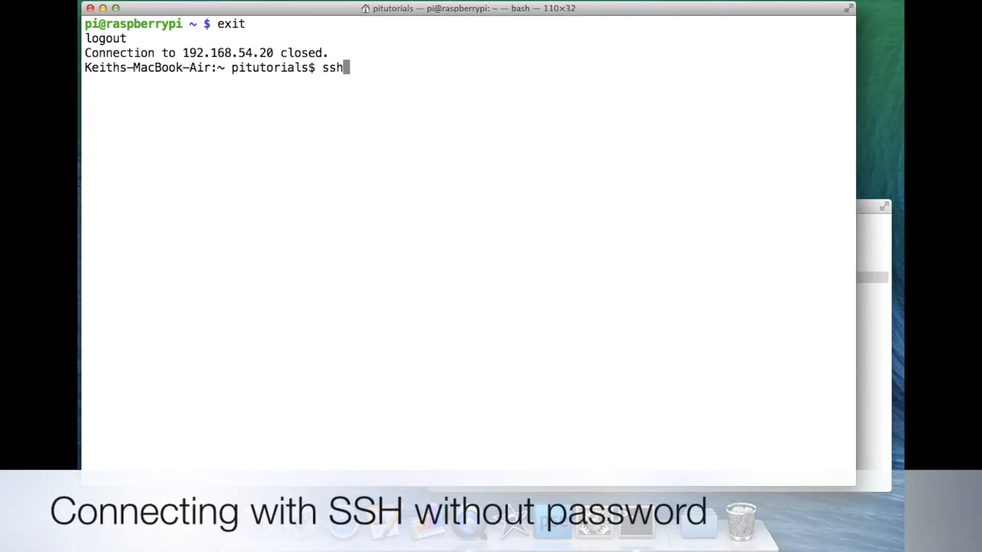
text(p)
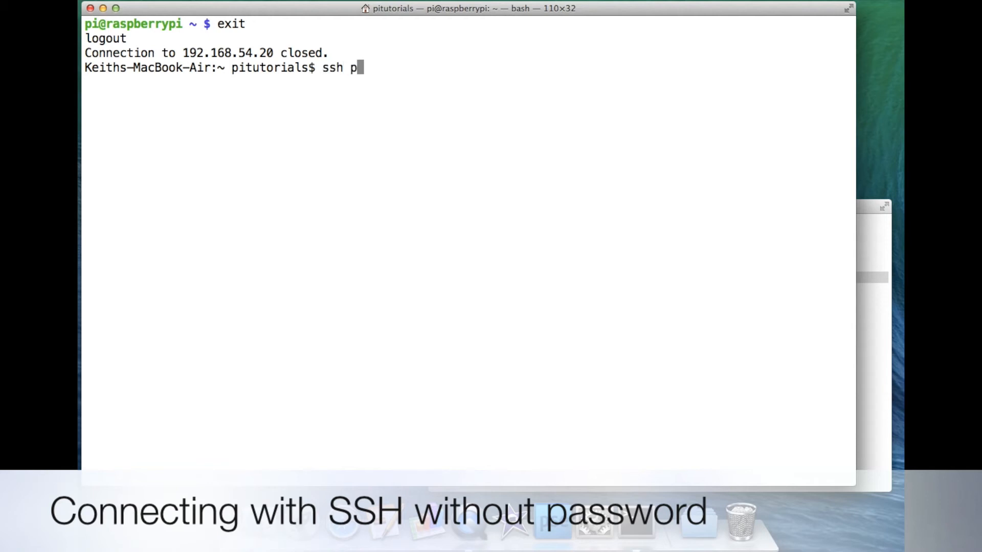
text(i@192.16)
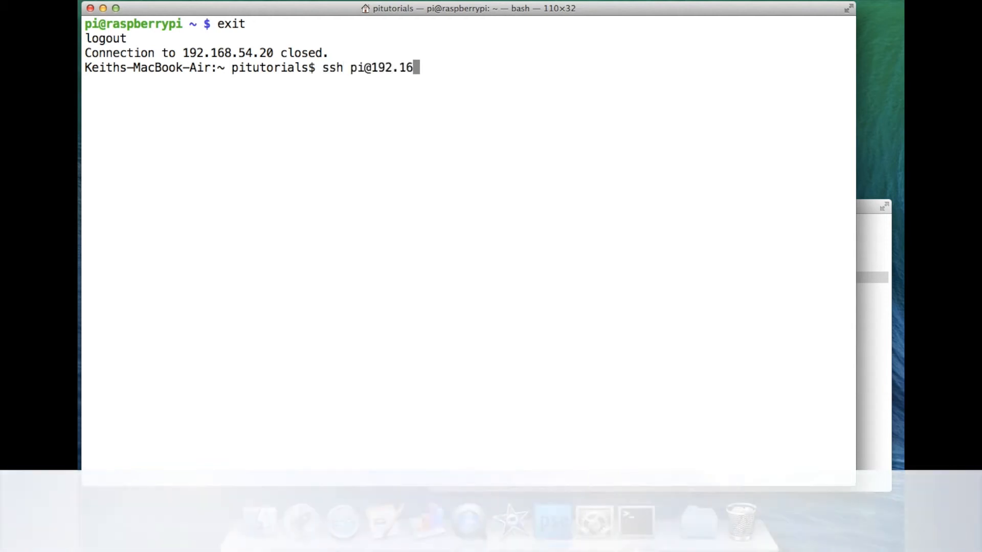
text(8.54.20)
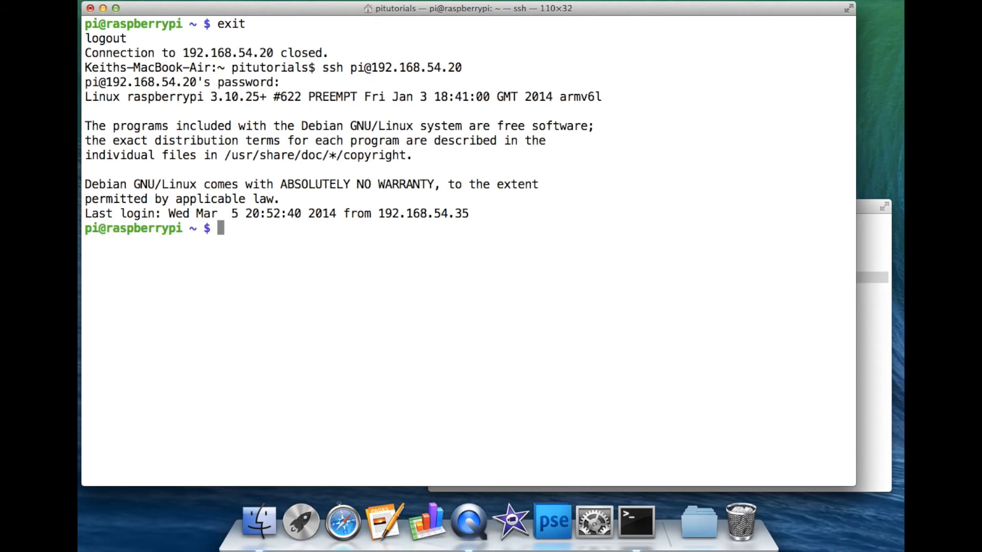
List the Pi's home folder and create a new .ssh folder with mkdir
text(ls -la)
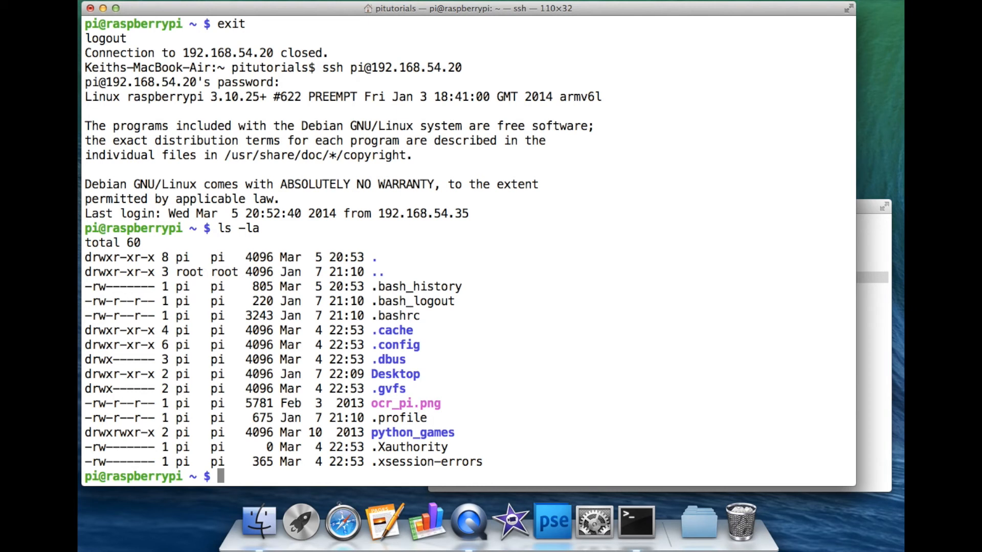
text(mkdir)
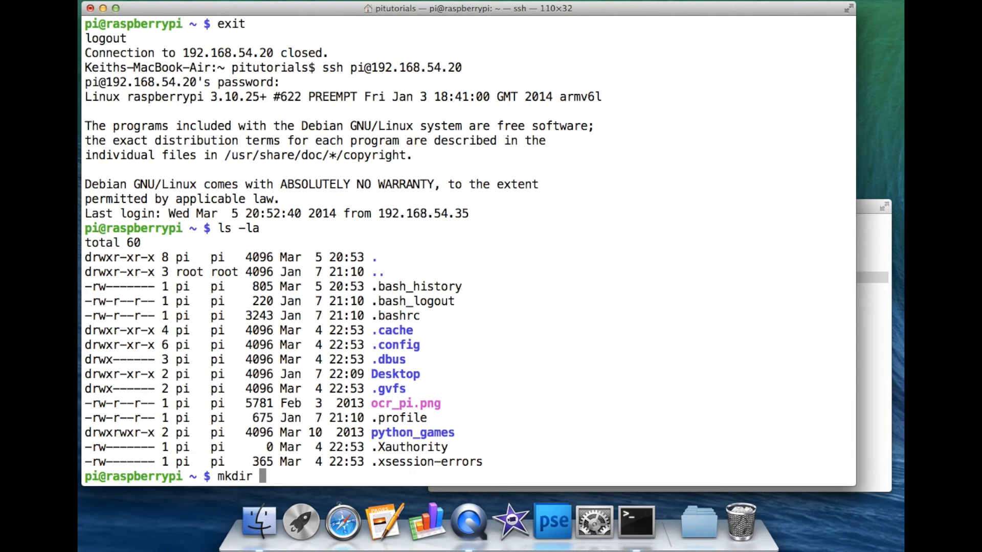
text(.ssh)
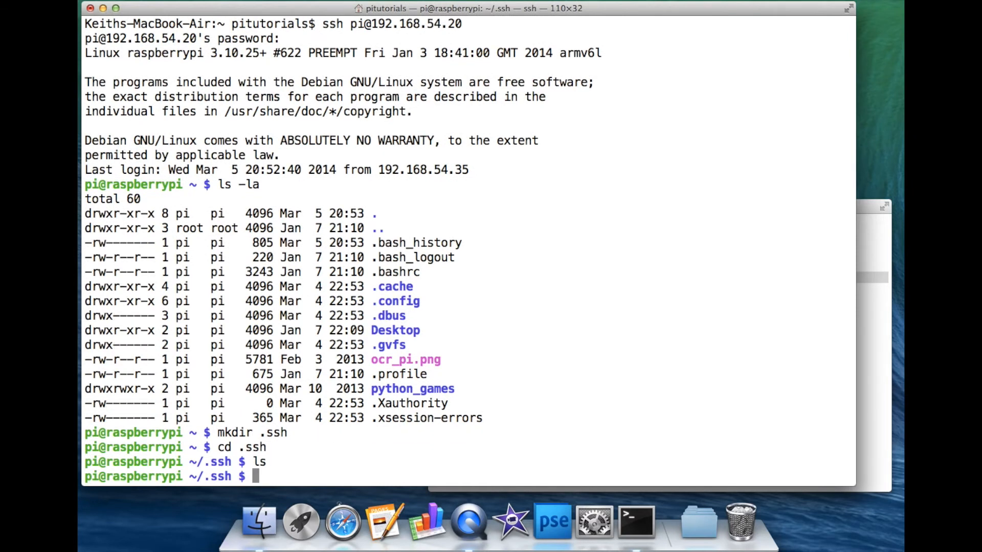
mouse_move(812, 339)
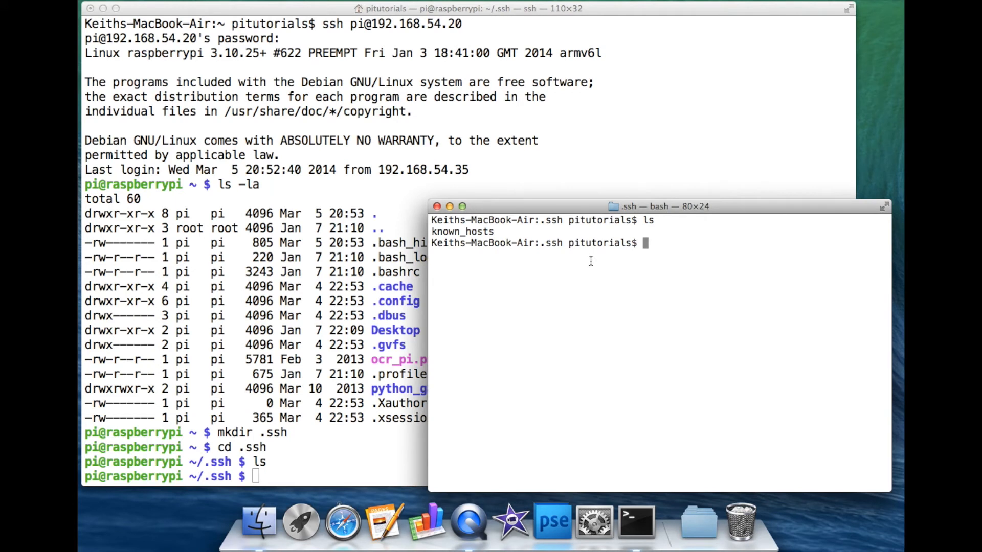
Confirm the Mac's .ssh location, then generate an RSA key pair with ssh-keygen -t rsa -C MacBook
text(pwd)
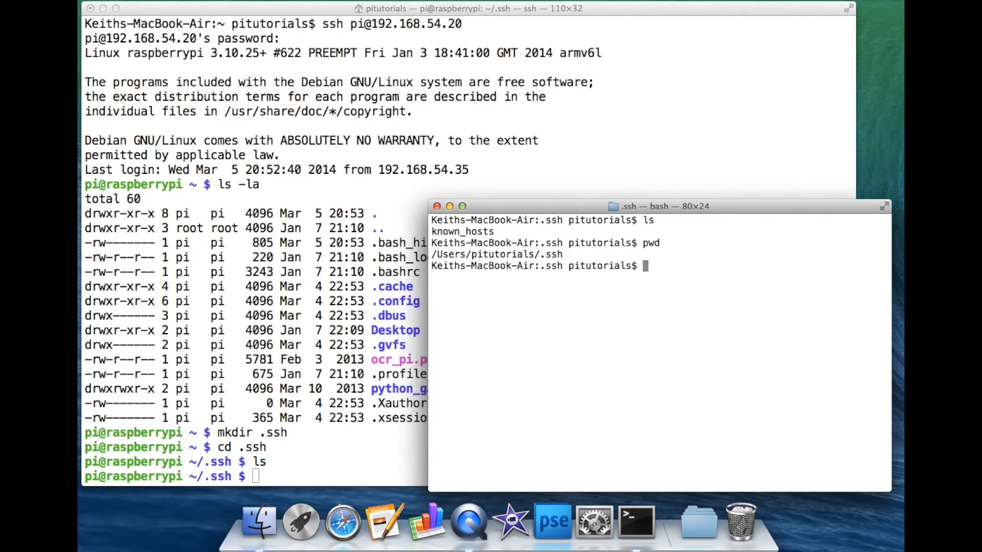
text(ls)
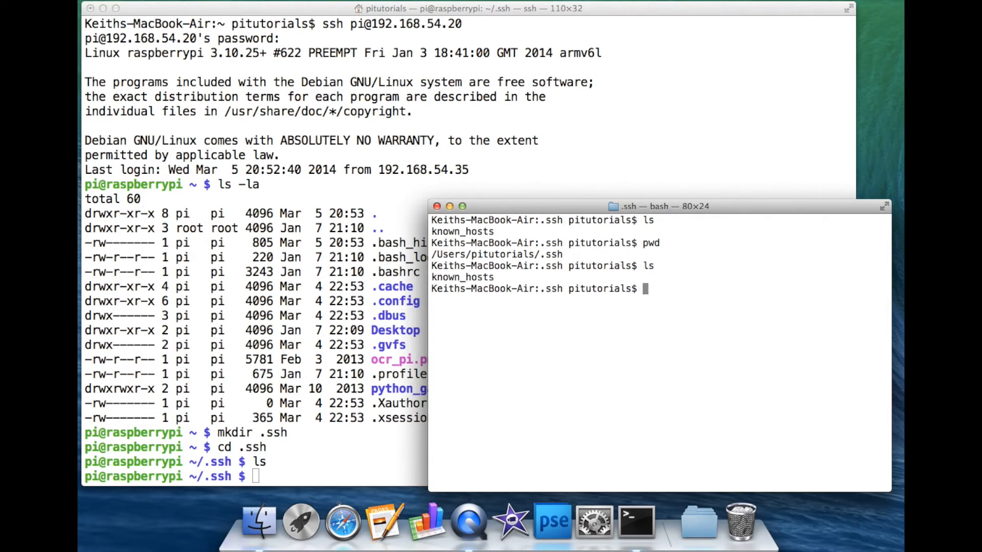
text(ssh)
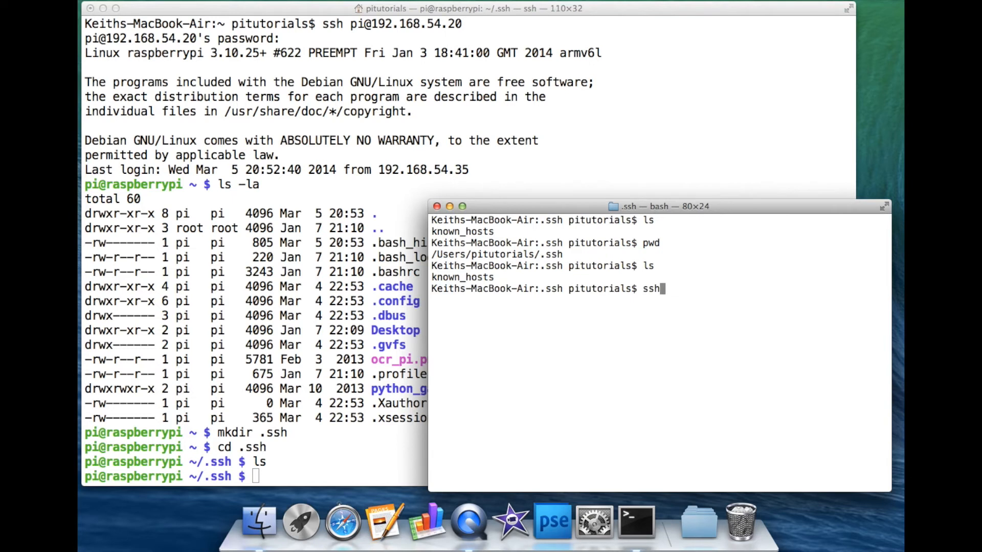
text(-k)
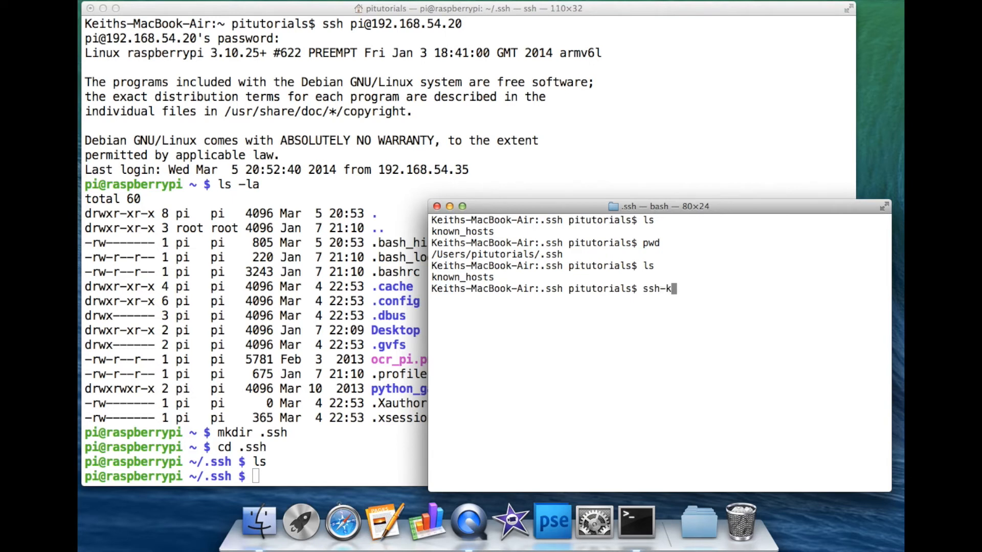
text(egen)
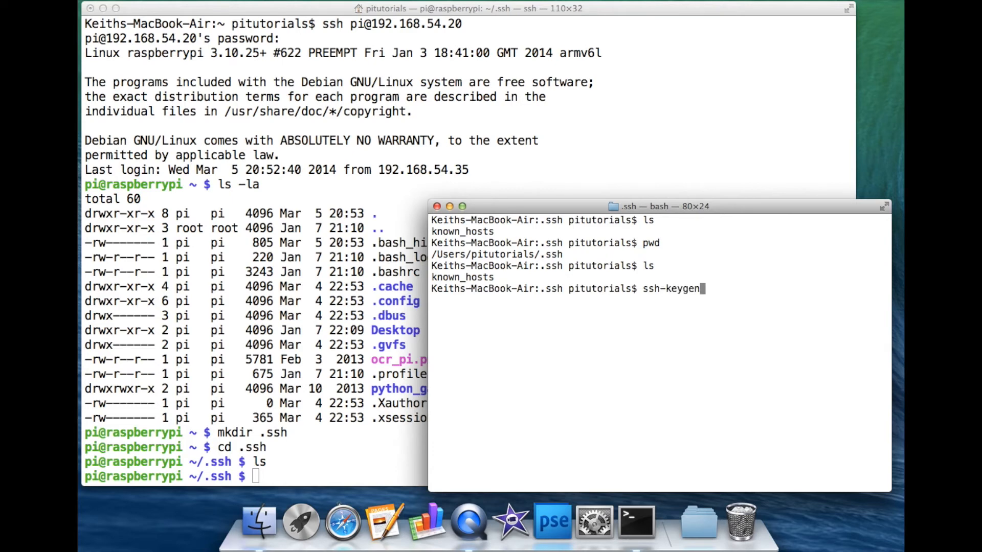
text(-t rsa -)
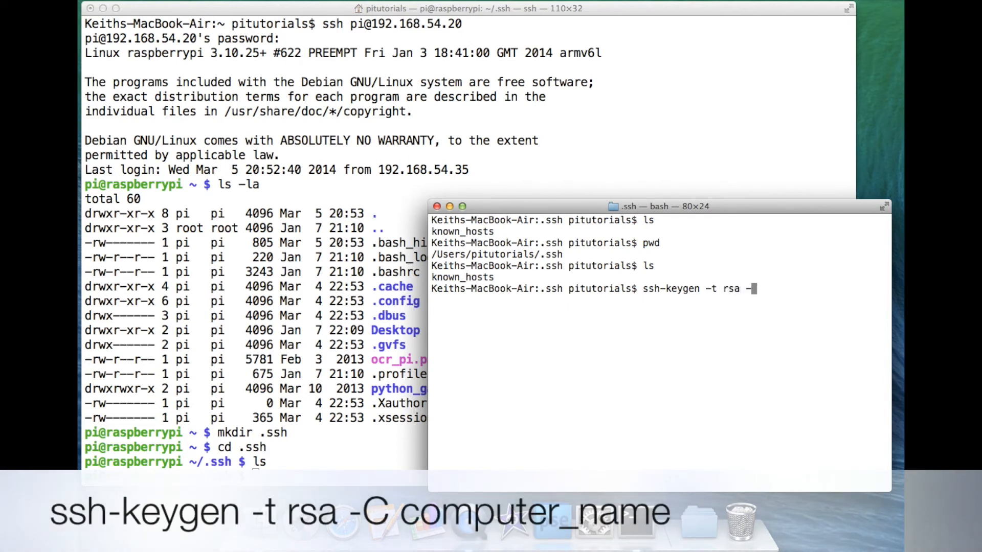
text(C)
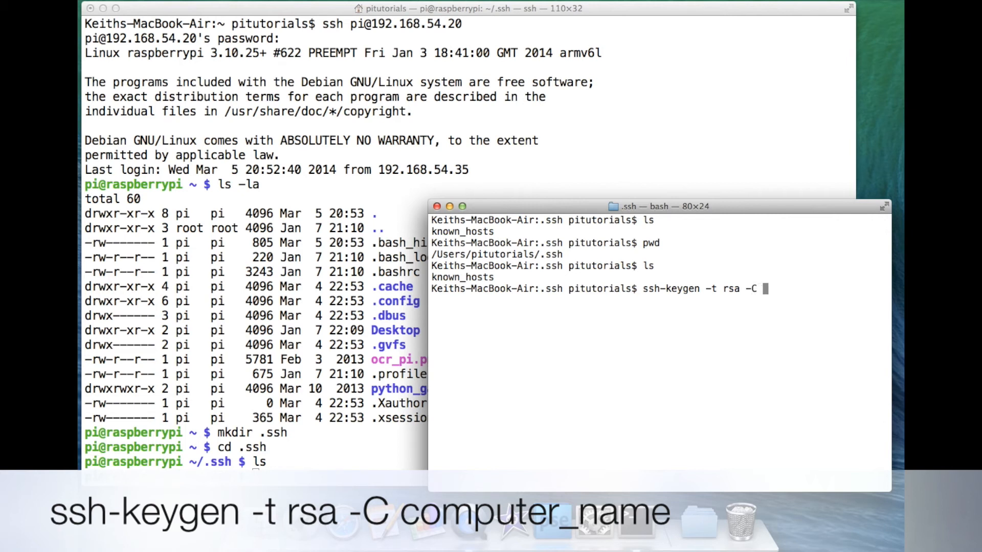
text(Mac)
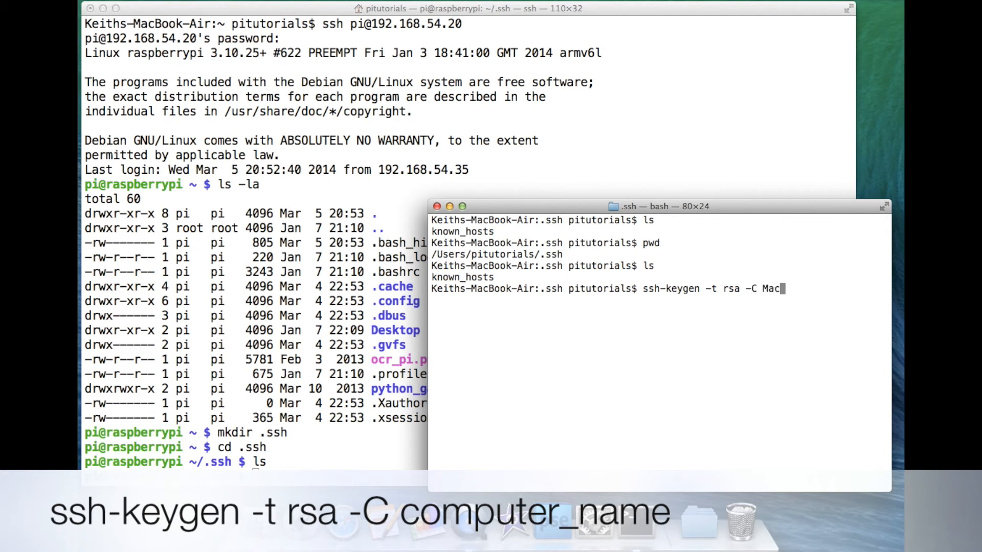
text(Book)
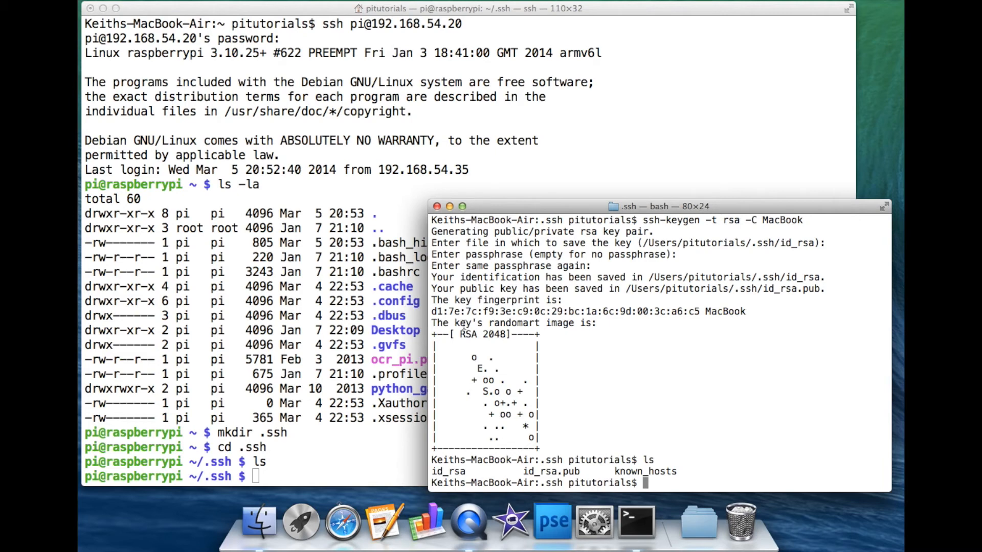
double_click(448, 472)
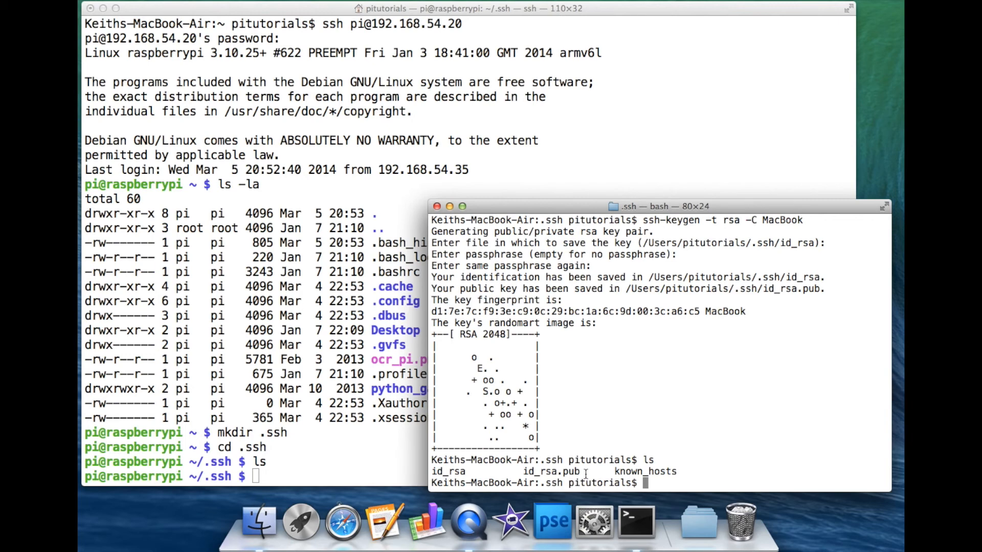
text(s)
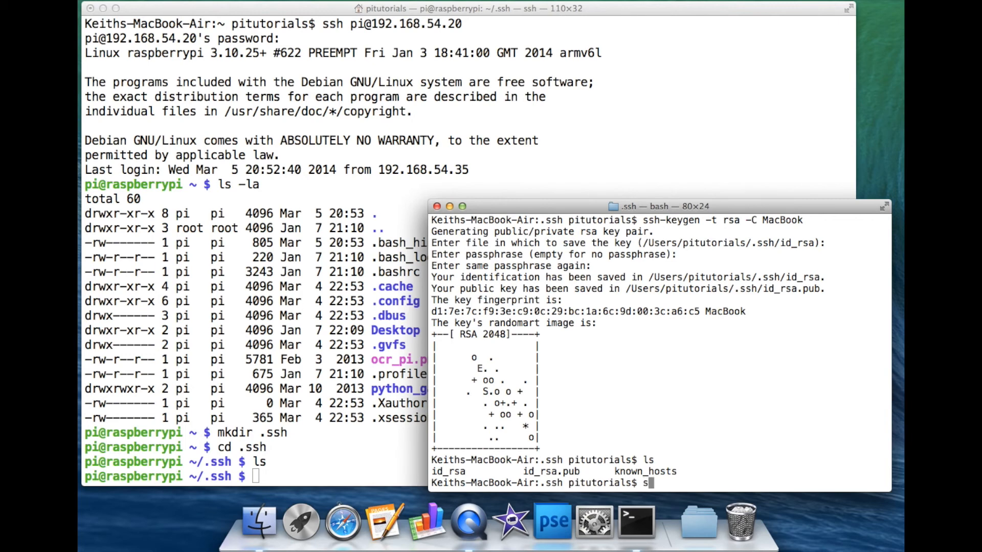
text(cp)
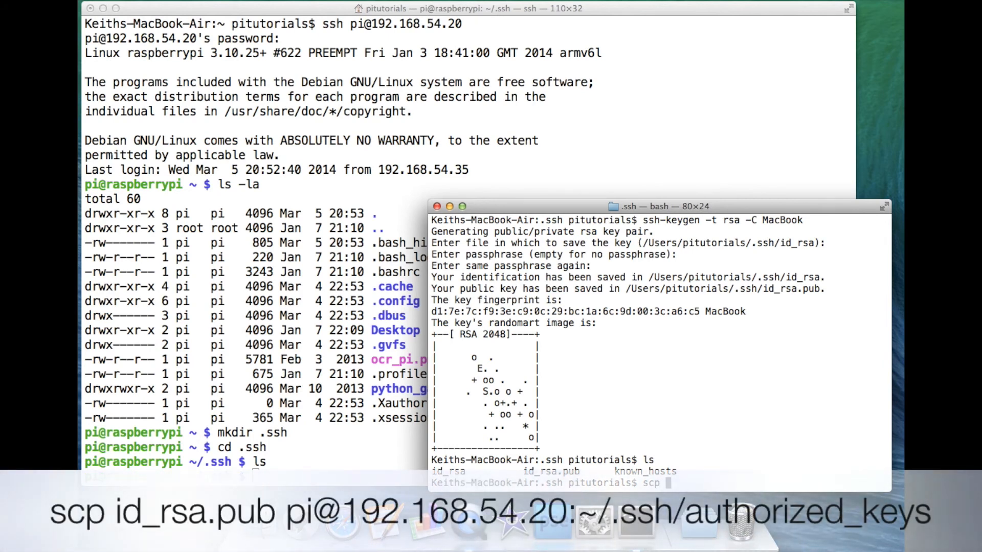
text(id_)
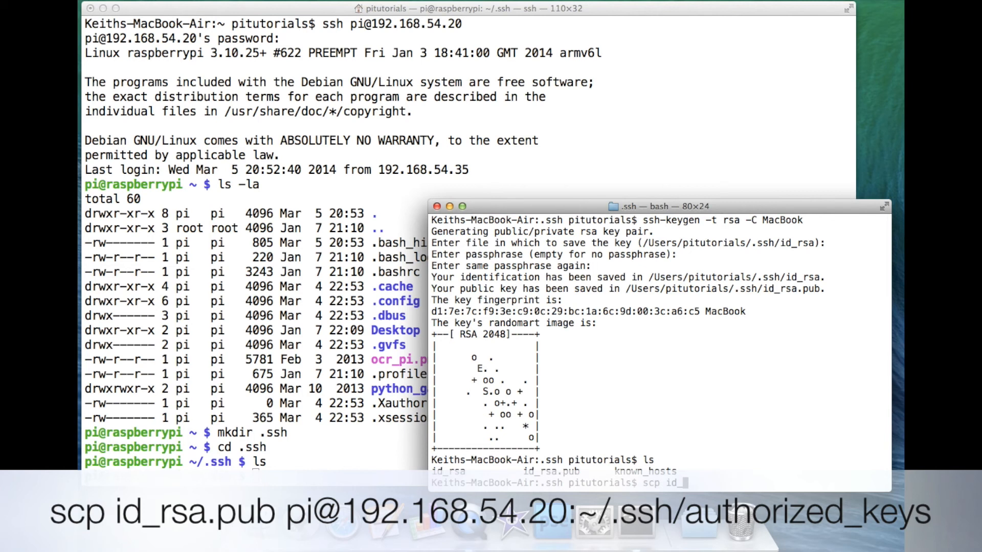
text(rsa.pub)
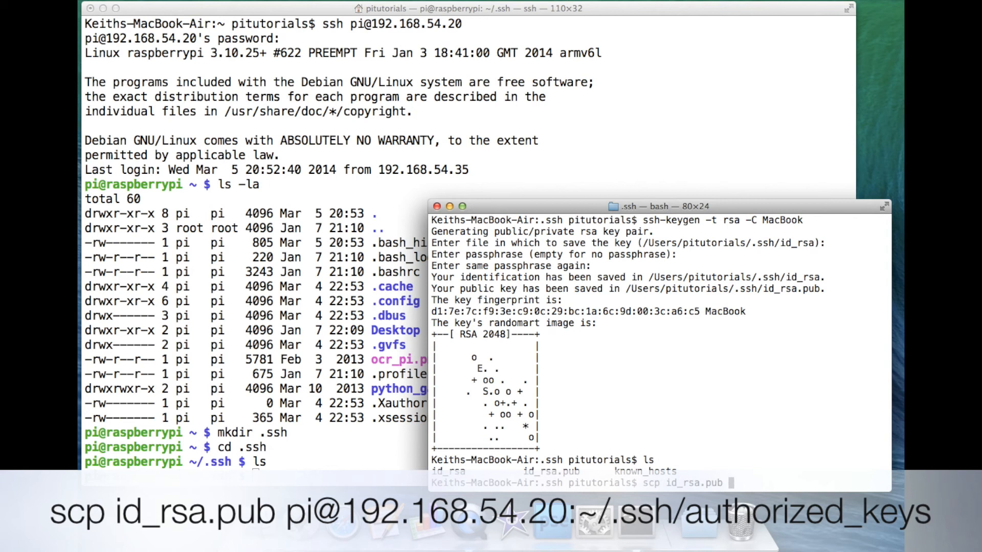
text(pi@19)
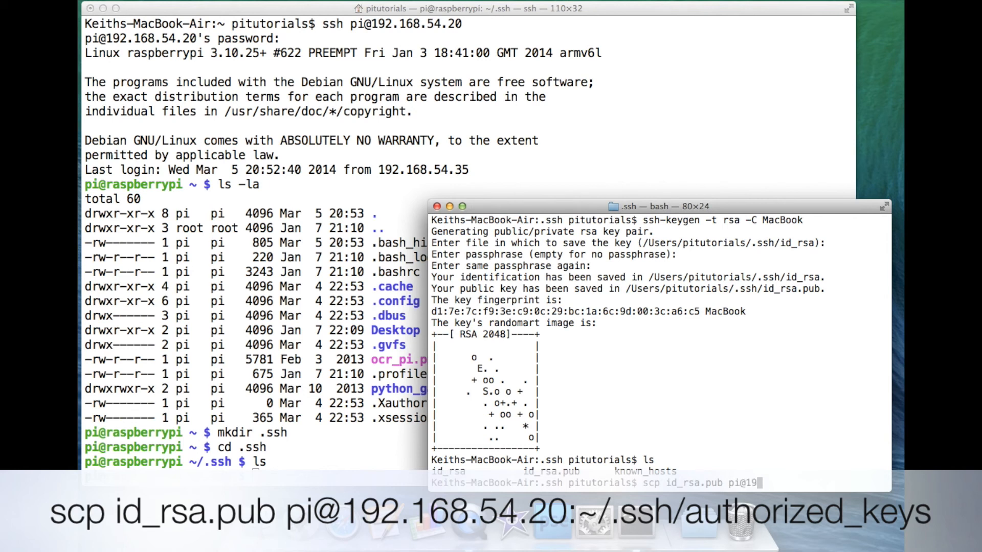
text(192.168.)
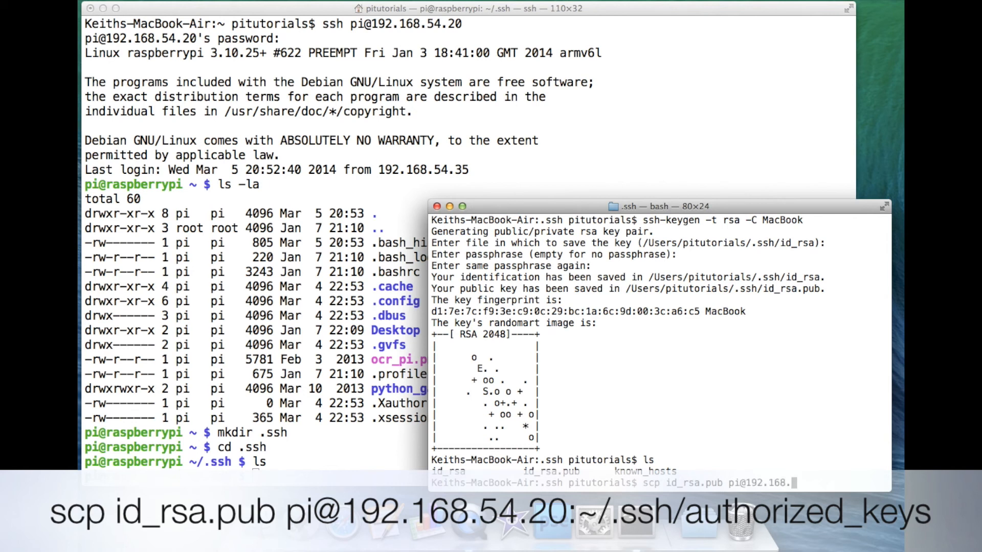
text(54)
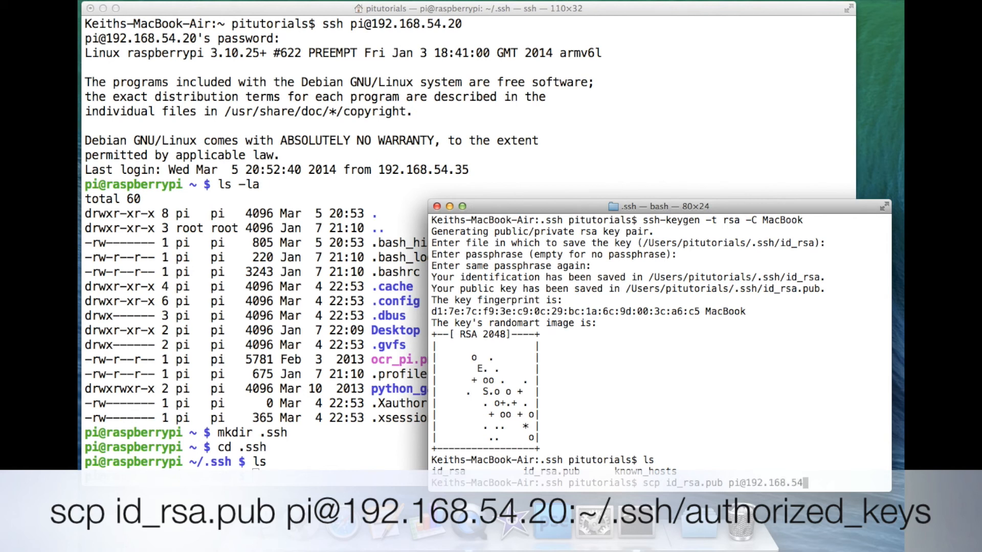
text(:)
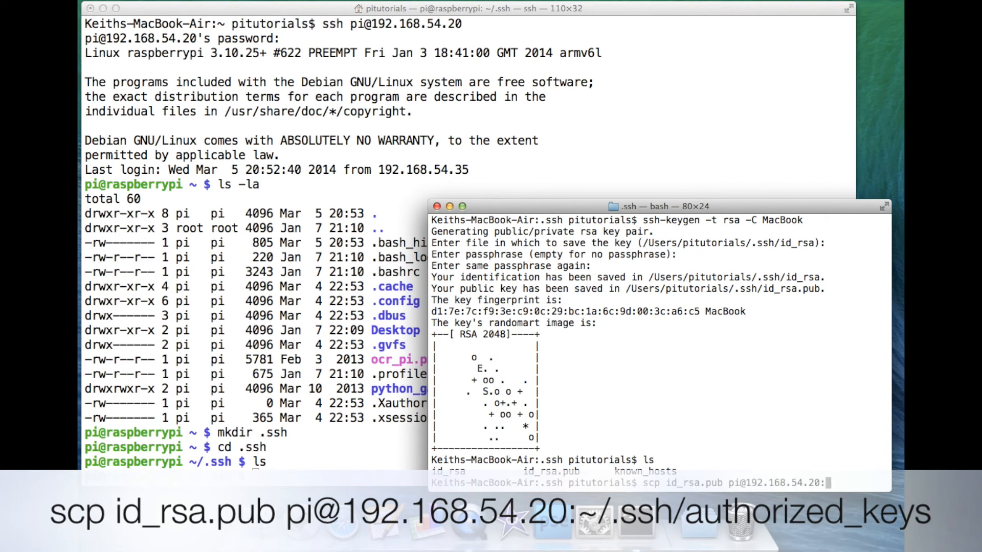
text(~/)
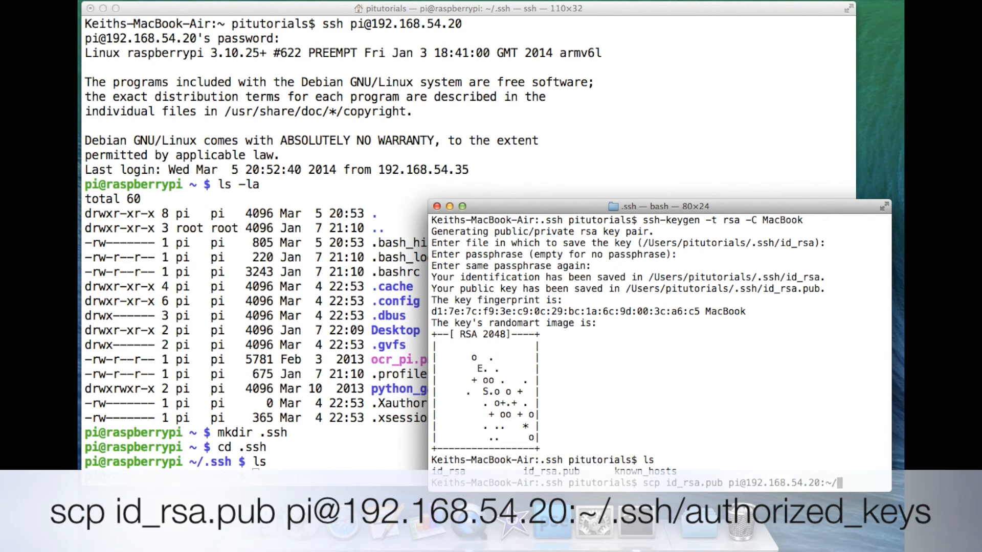
text(/.ssh)
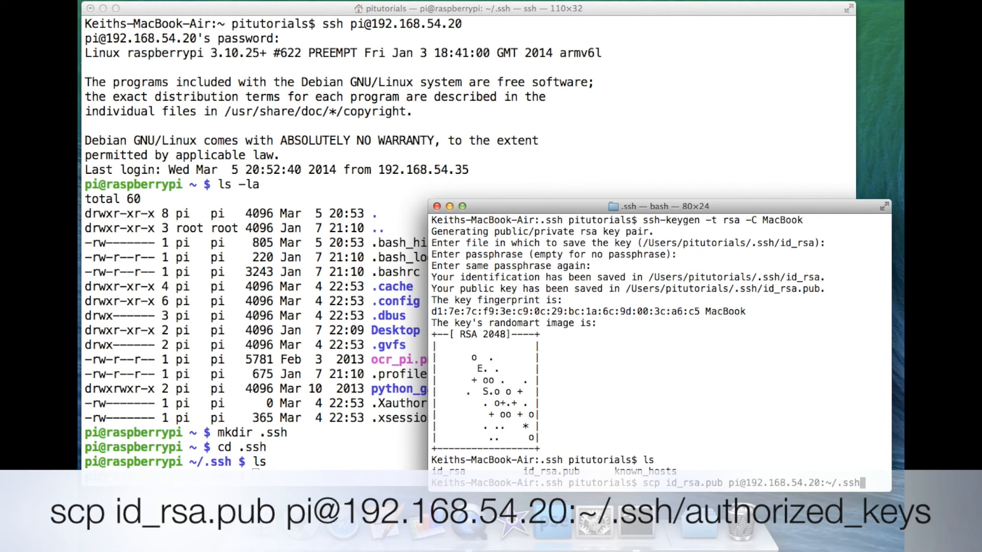
text(/)
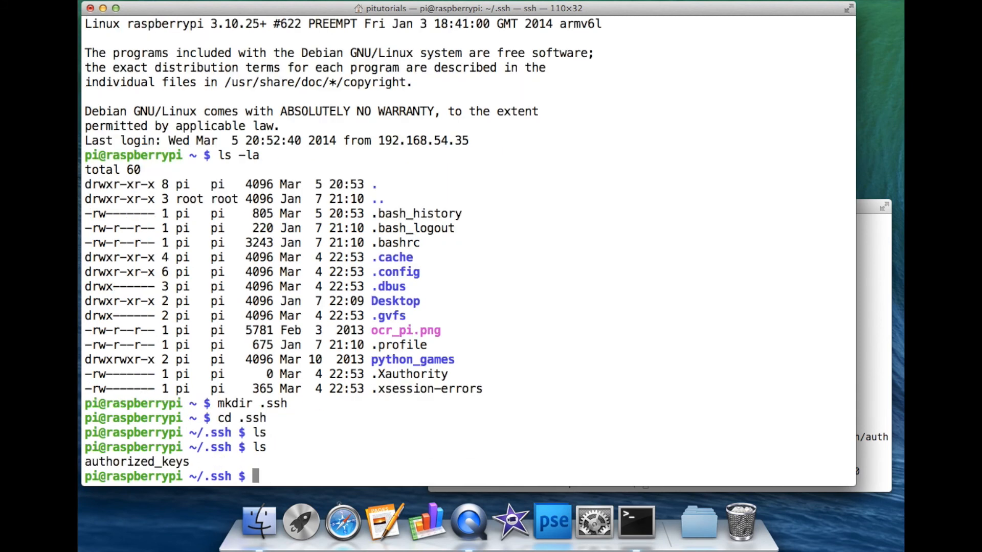
Print authorized_keys on the Pi, exit the session and clear the screen
text(cat authorized_keys)
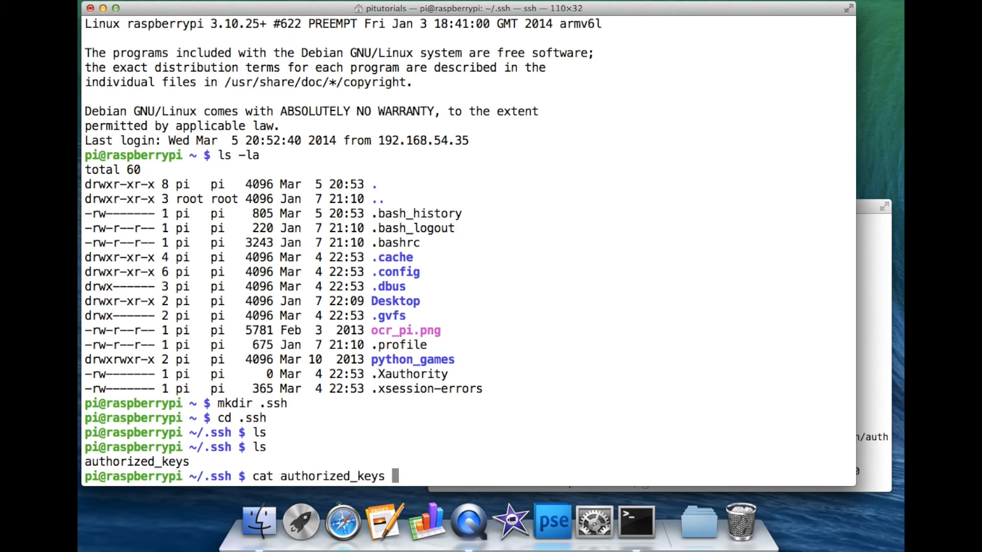
key(Return)
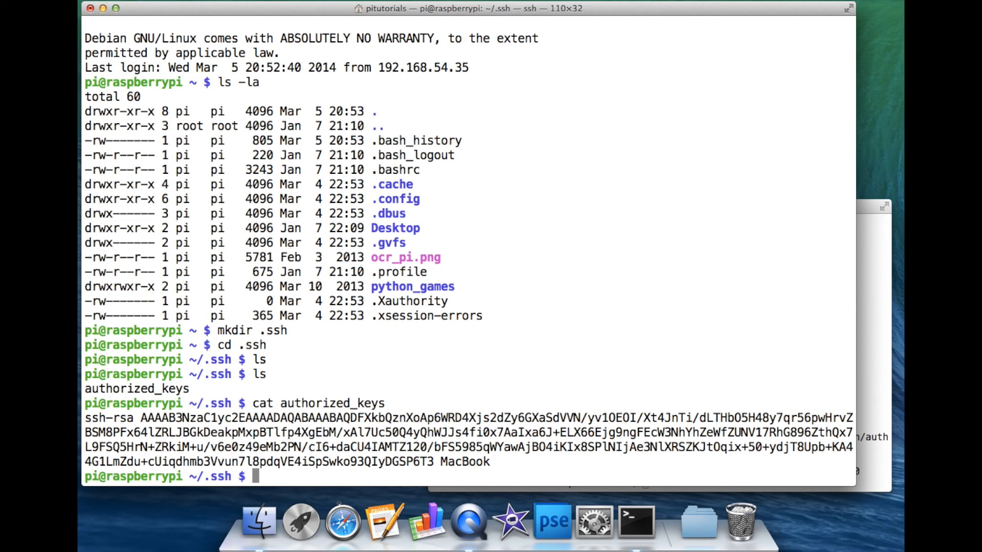
text(exit)
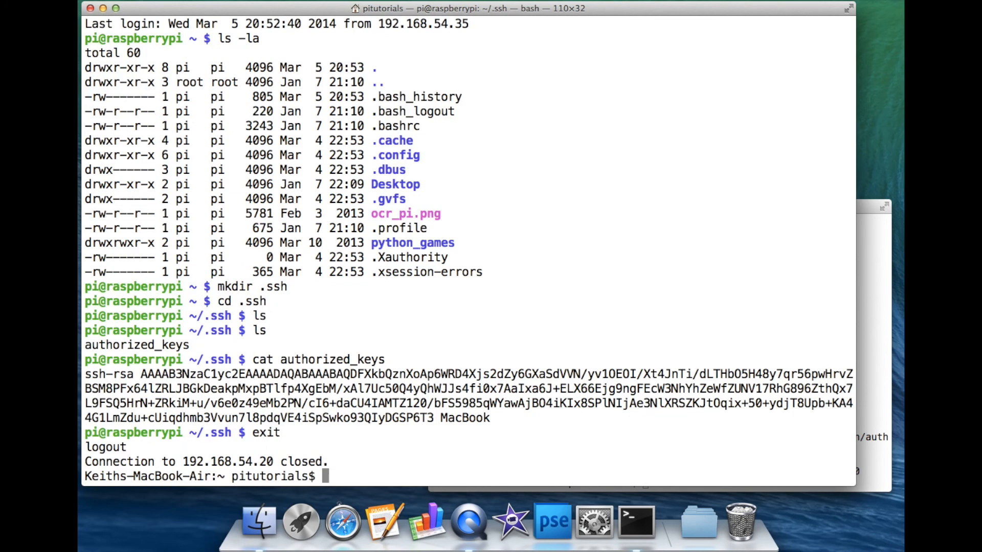
text(clea)
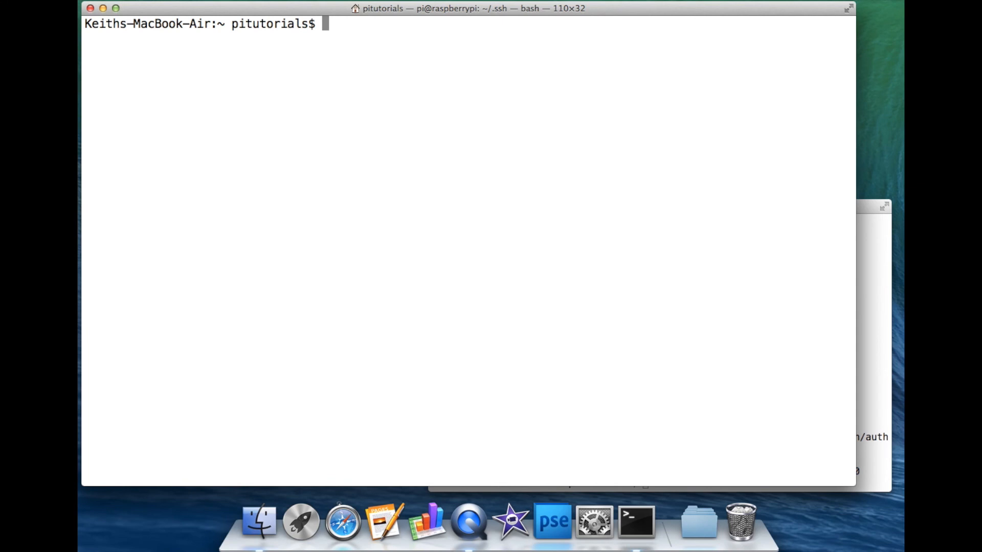
text(ssh p)
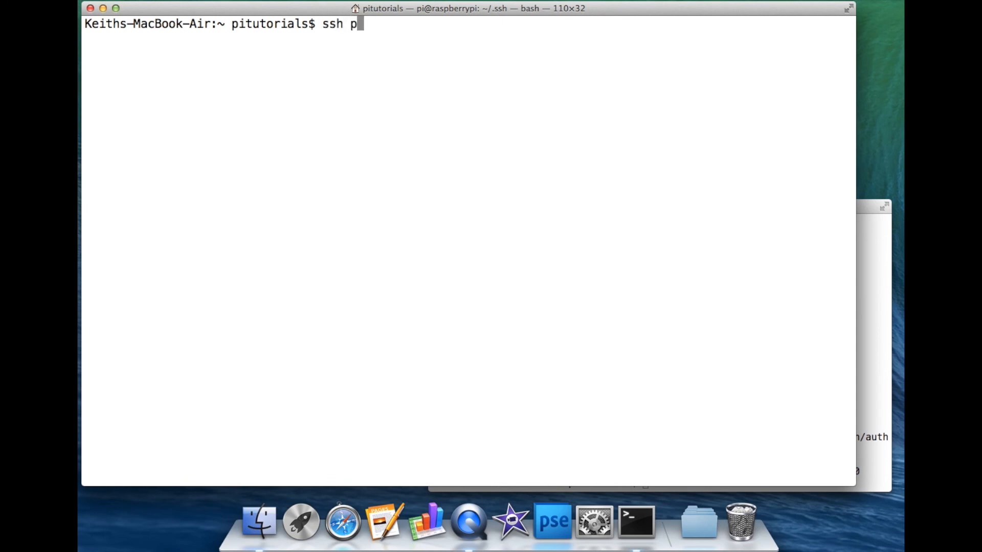
text(i@192.)
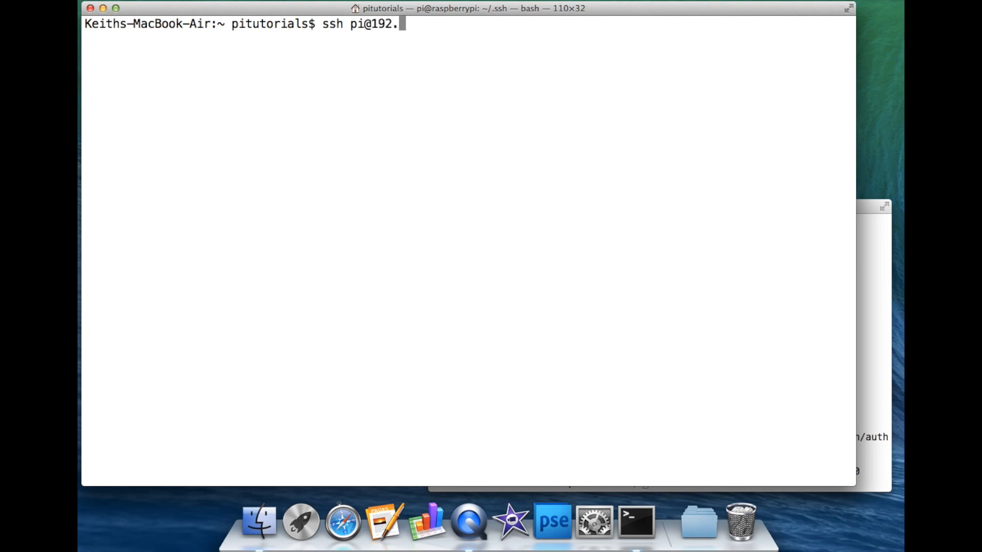
text(168.54.)
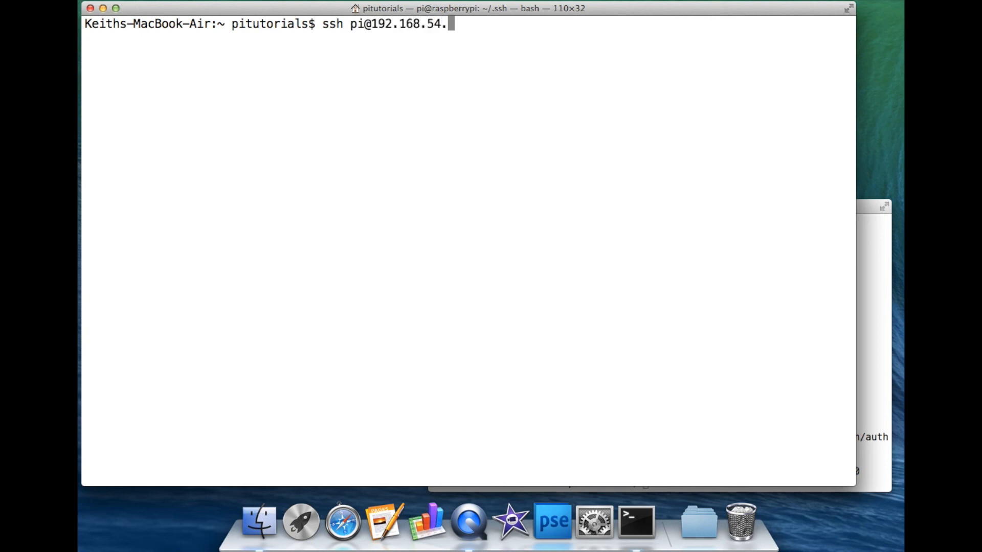